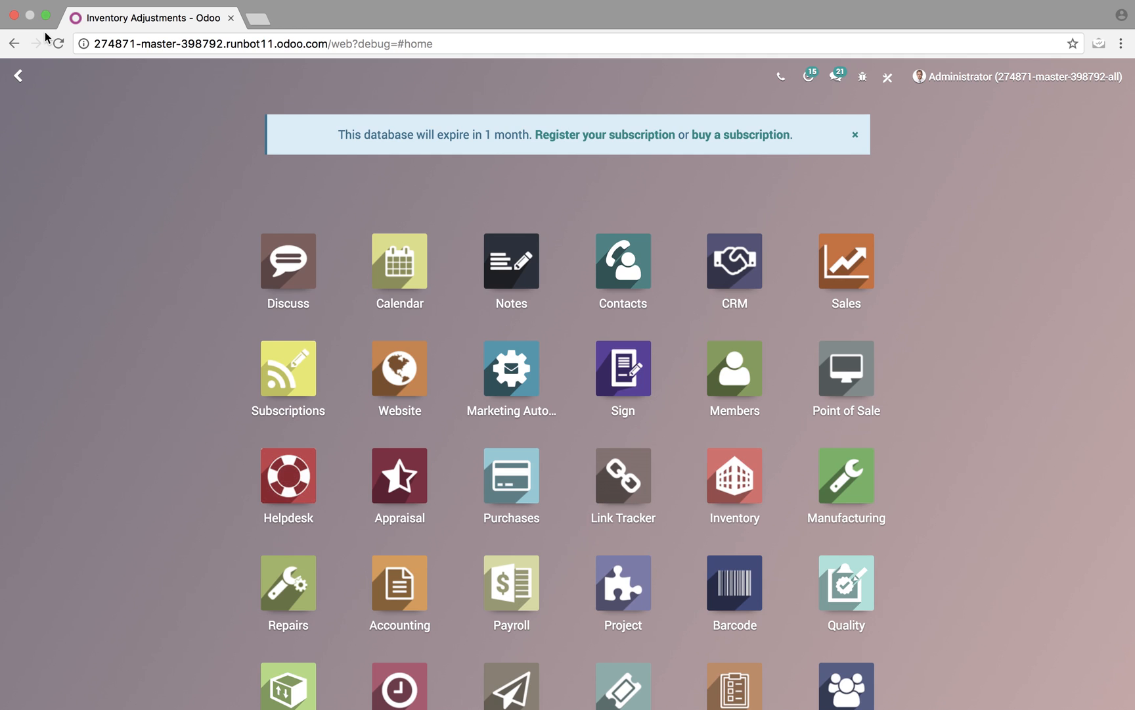
- Reach the Inventory Adjustments list via the Inventory app's Operations menu
type("invne")
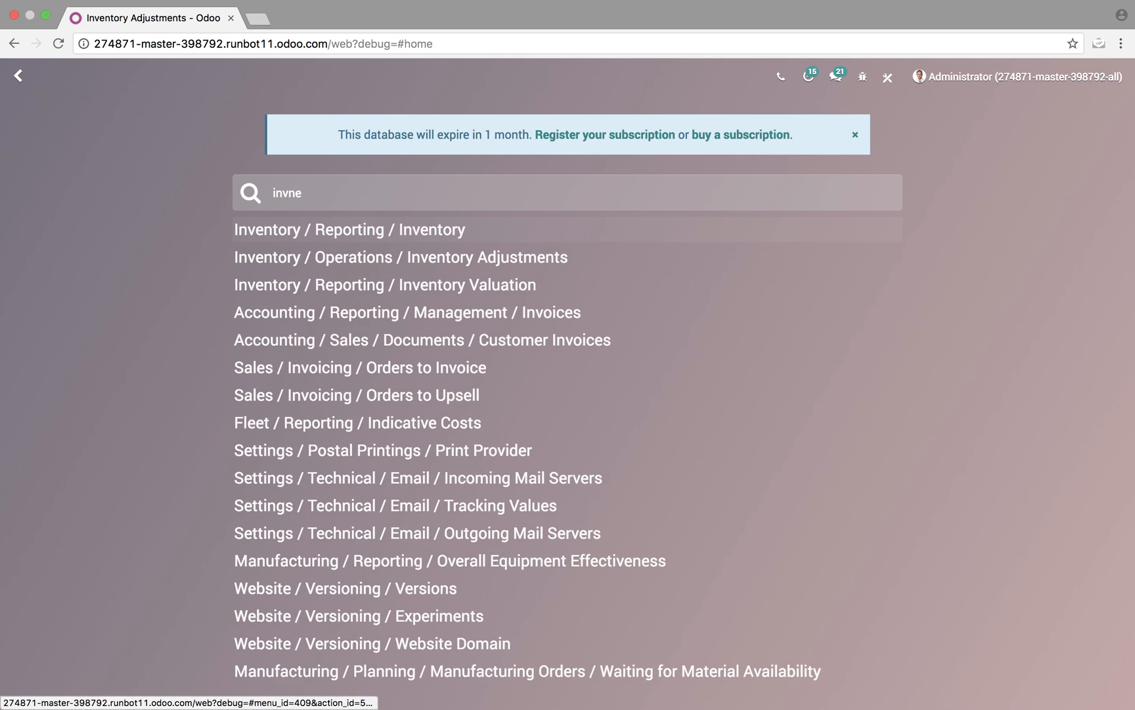
left_click(350, 230)
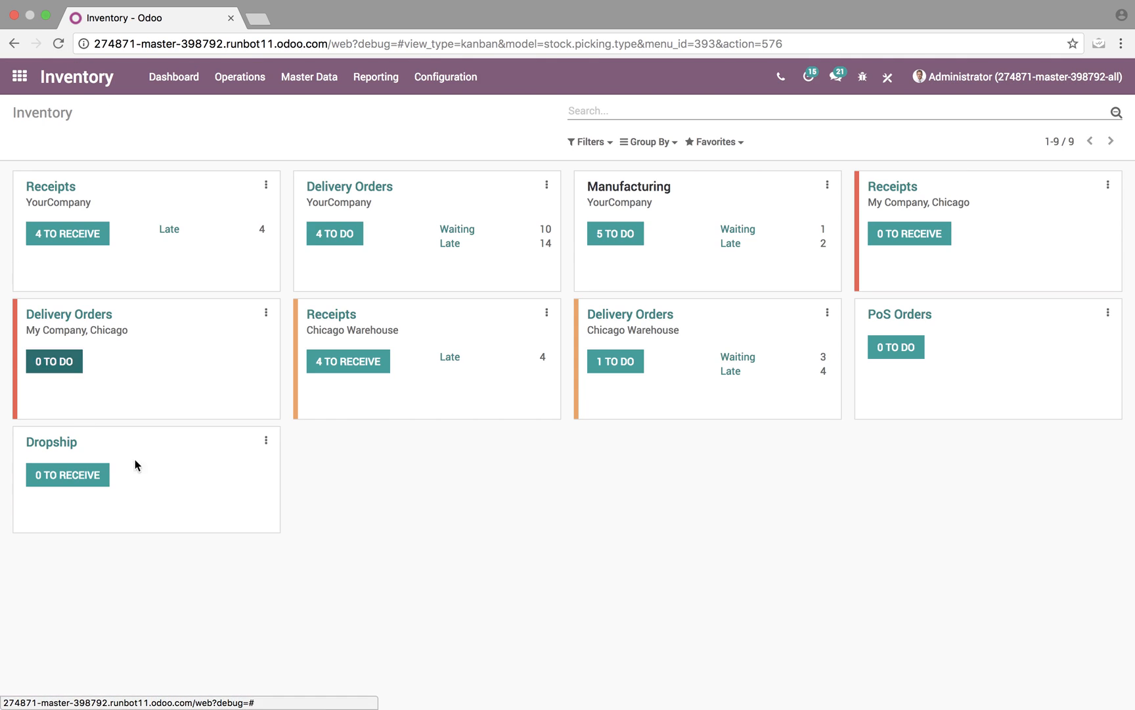
left_click(239, 76)
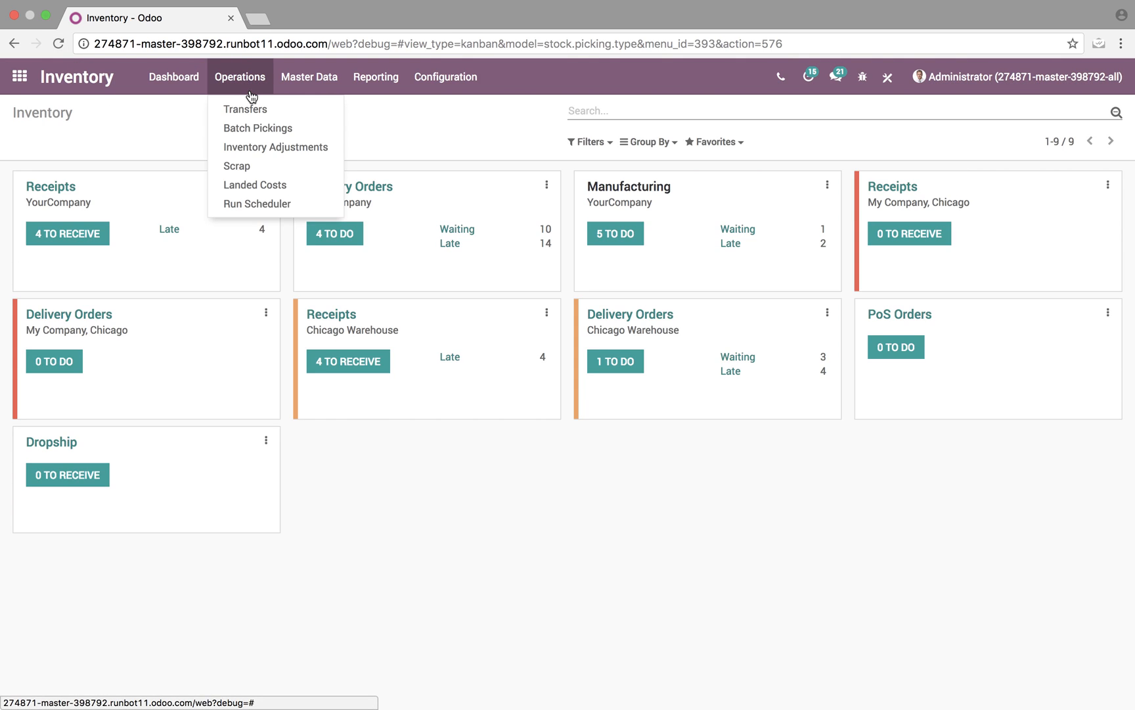
left_click(275, 147)
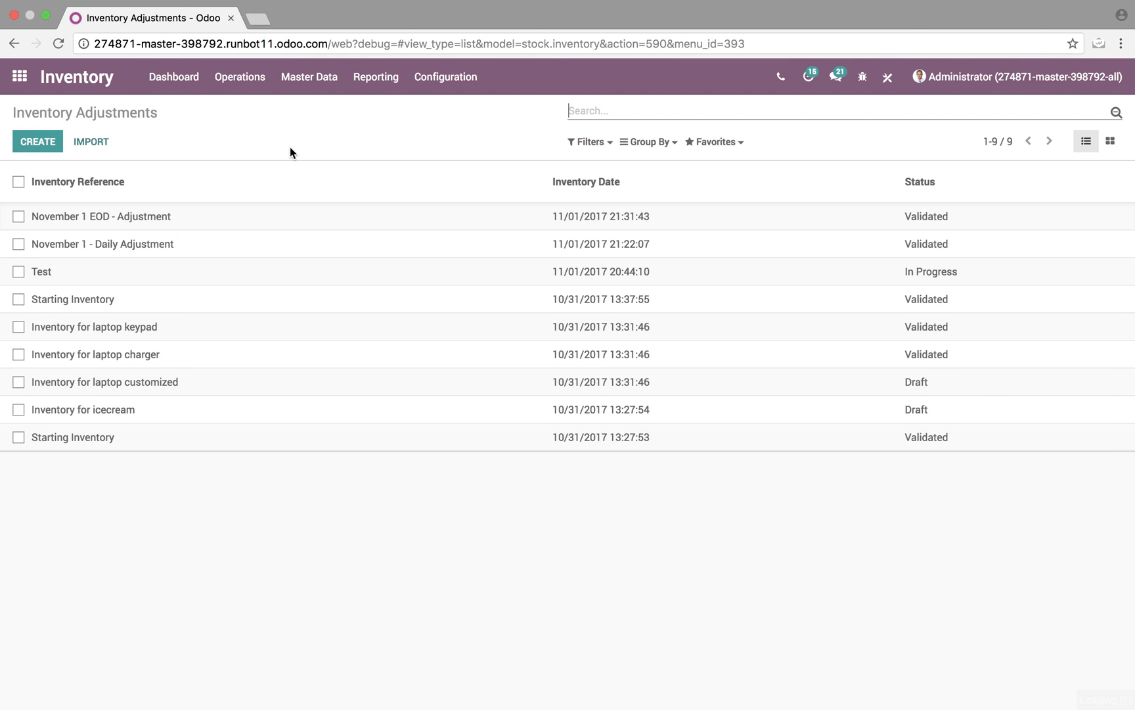
mouse_move(72, 472)
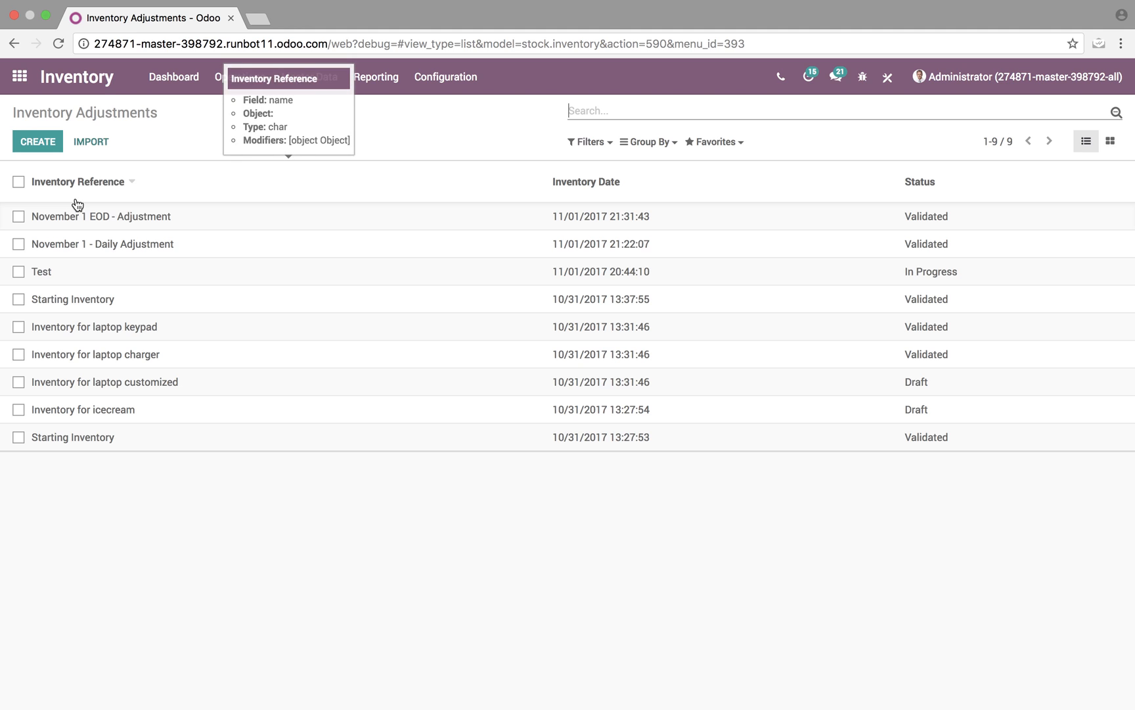
mouse_move(626, 224)
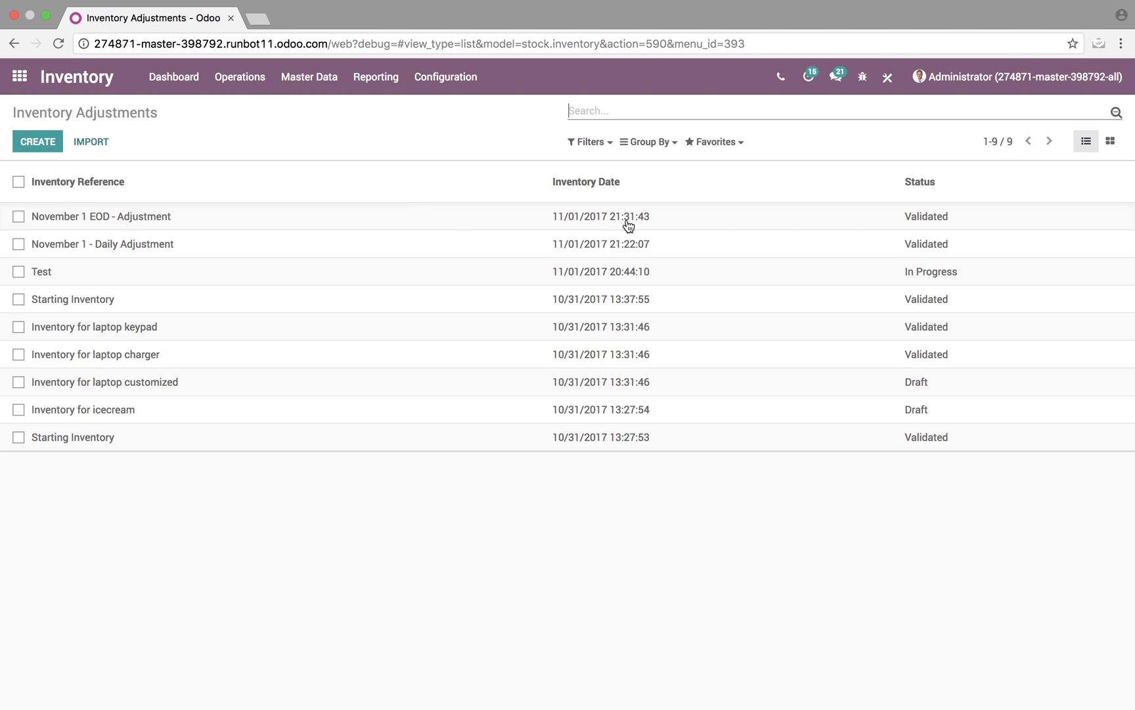
mouse_move(921, 231)
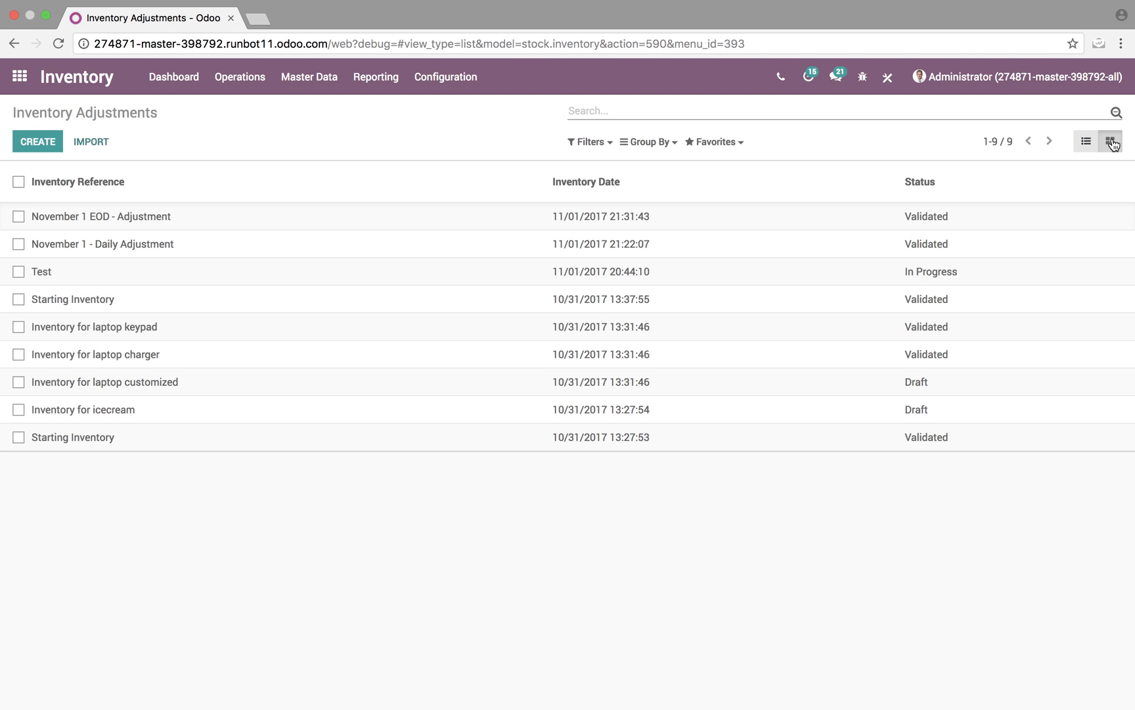
- View the adjustments as kanban cards grouped by month, then return to ungrouped list rows
left_click(1109, 141)
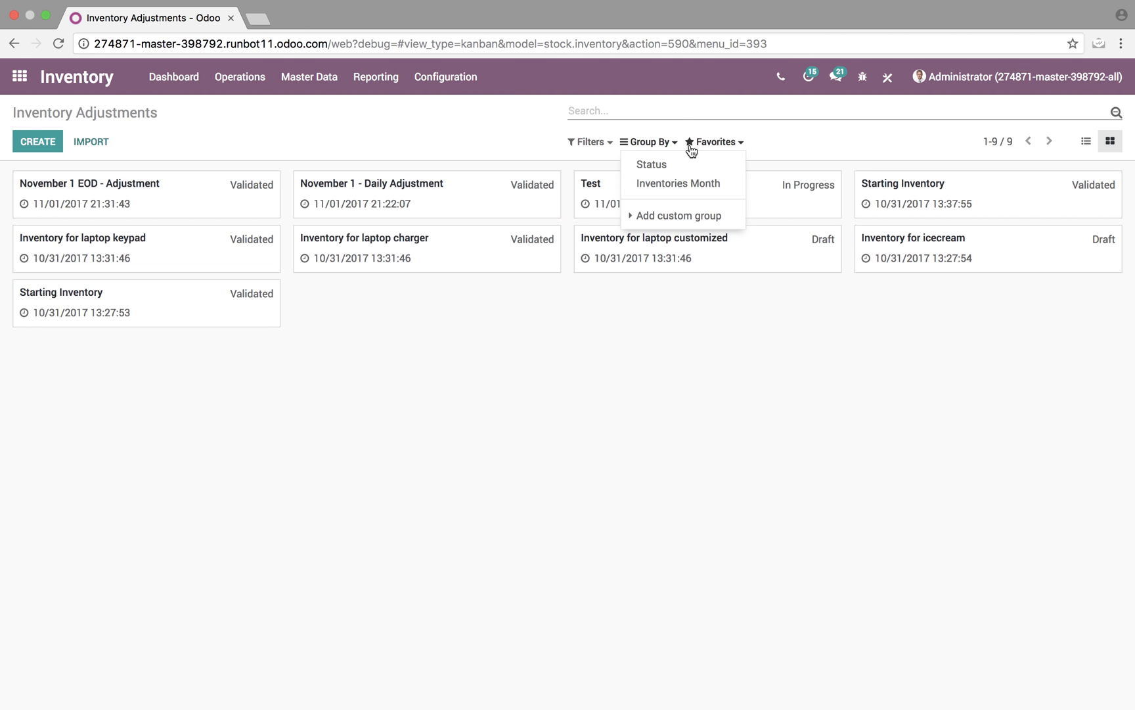
left_click(678, 182)
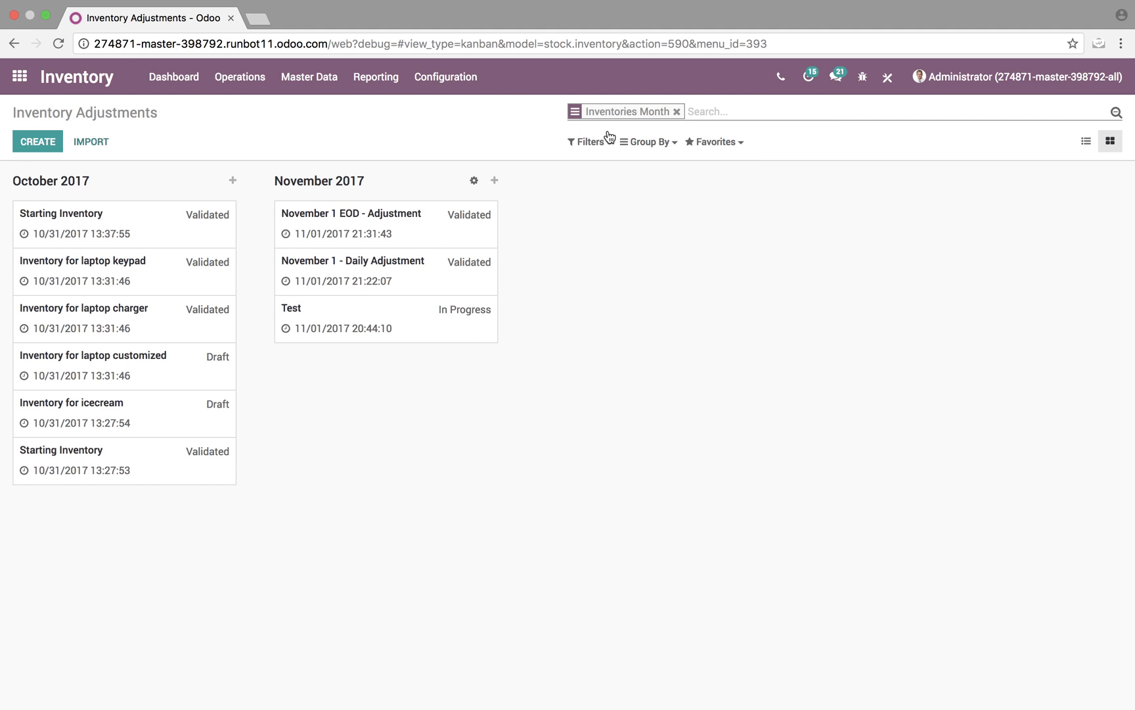
left_click(677, 111)
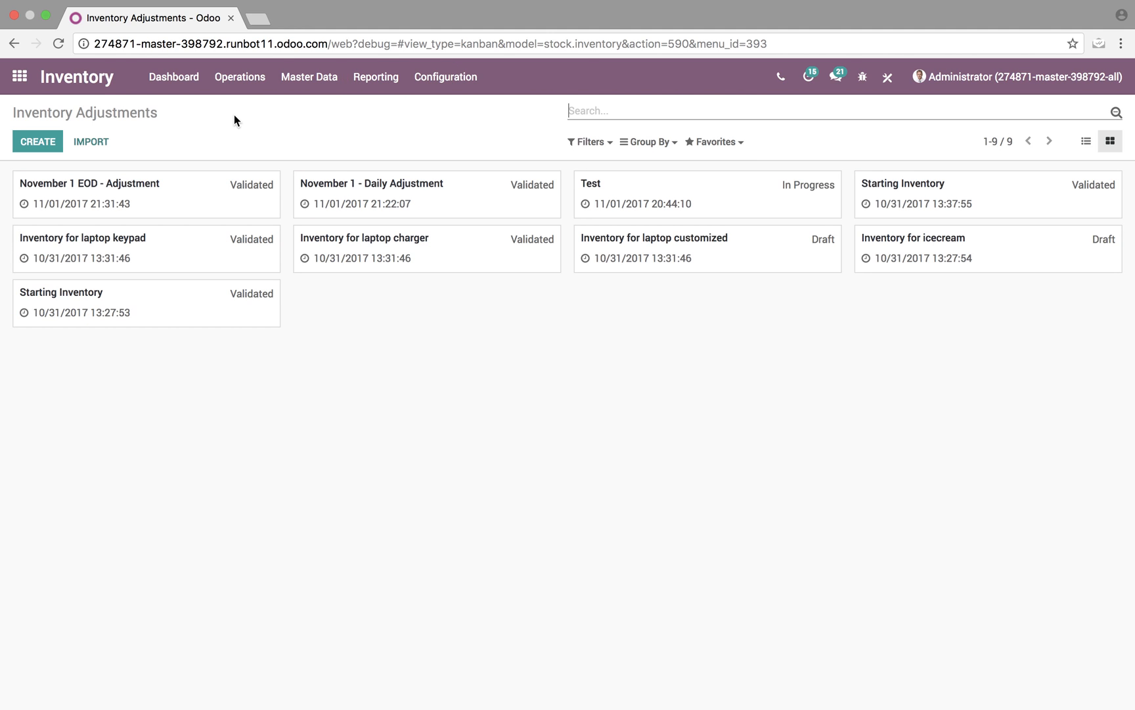
left_click(1085, 141)
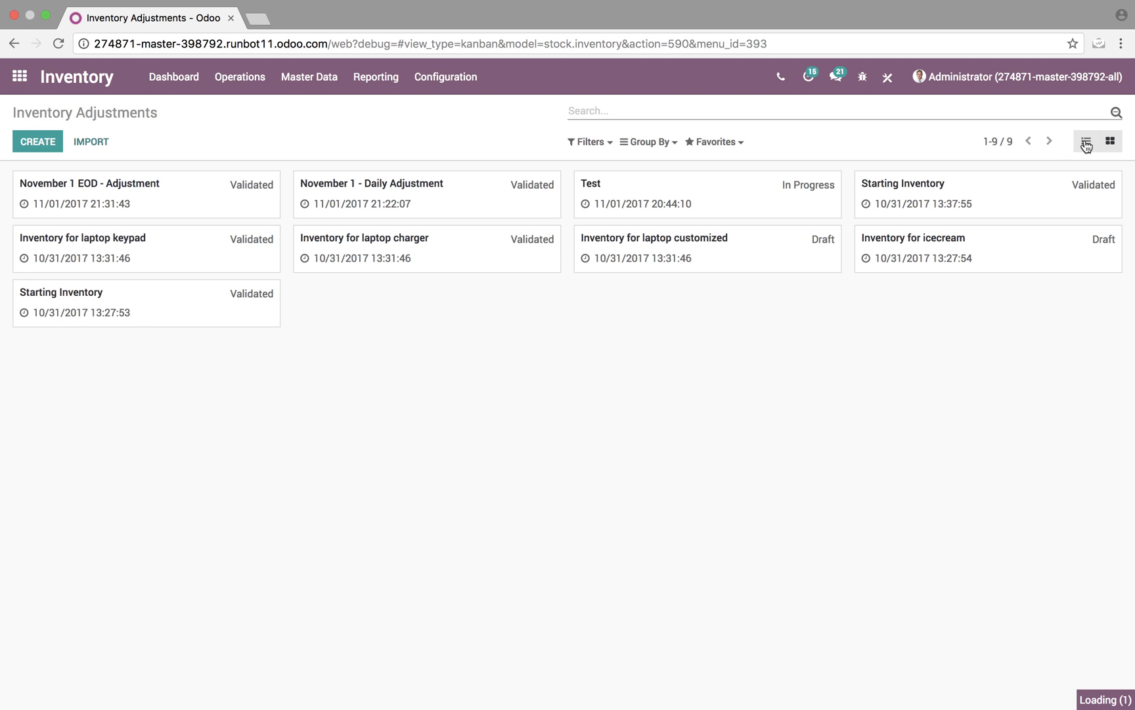
- Create a new adjustment with the reference 'November Extra Adjustment'
left_click(1086, 141)
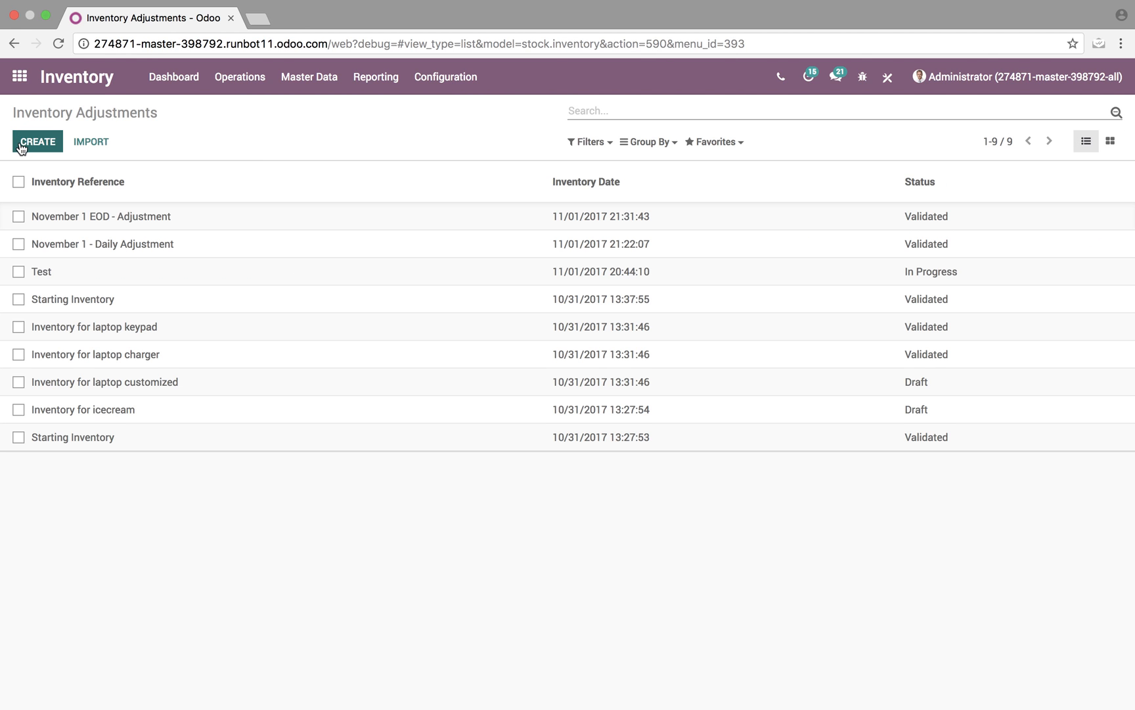
left_click(39, 141)
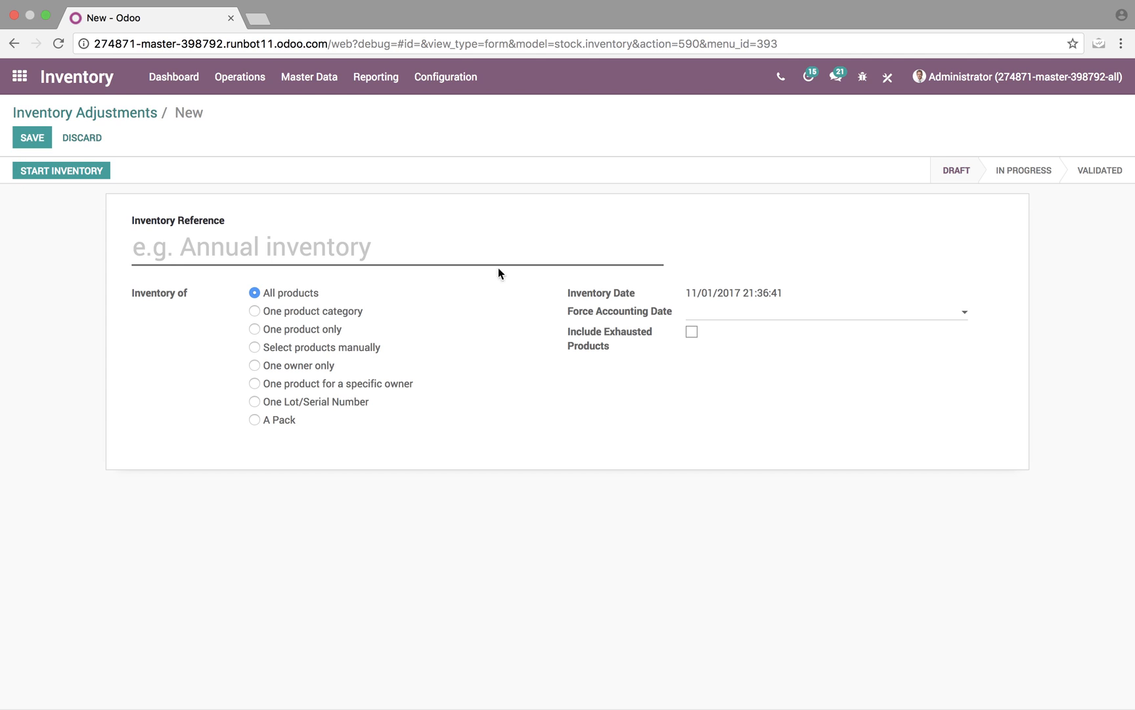
type("Nove")
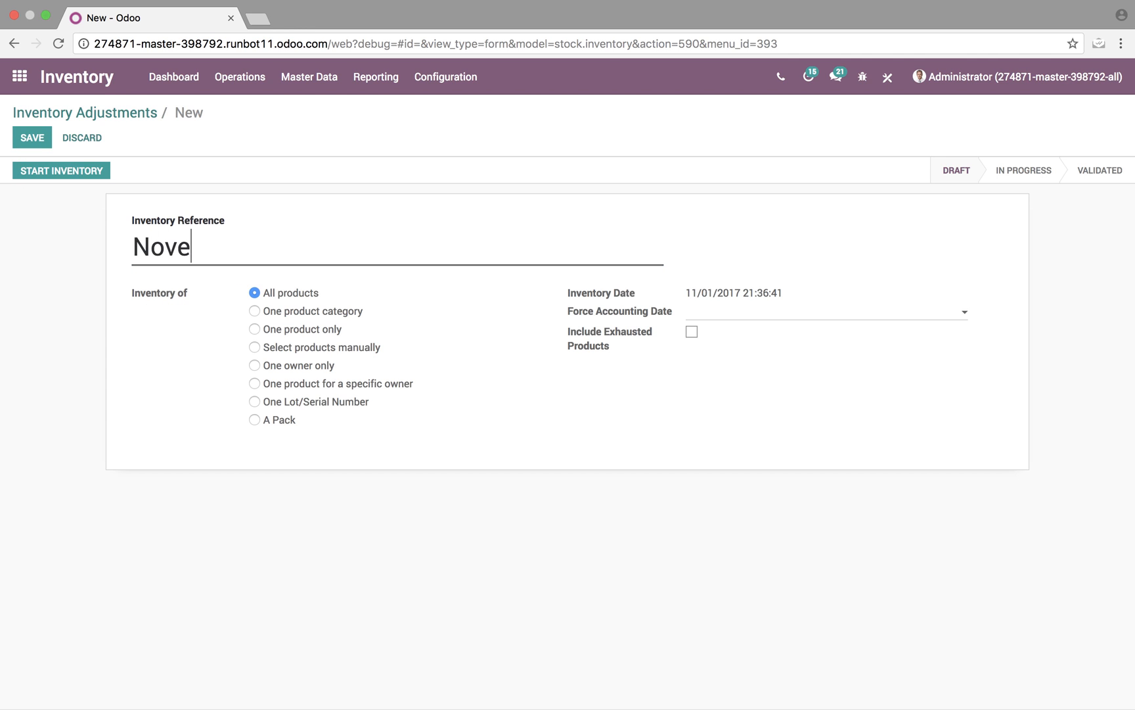
type("mber E")
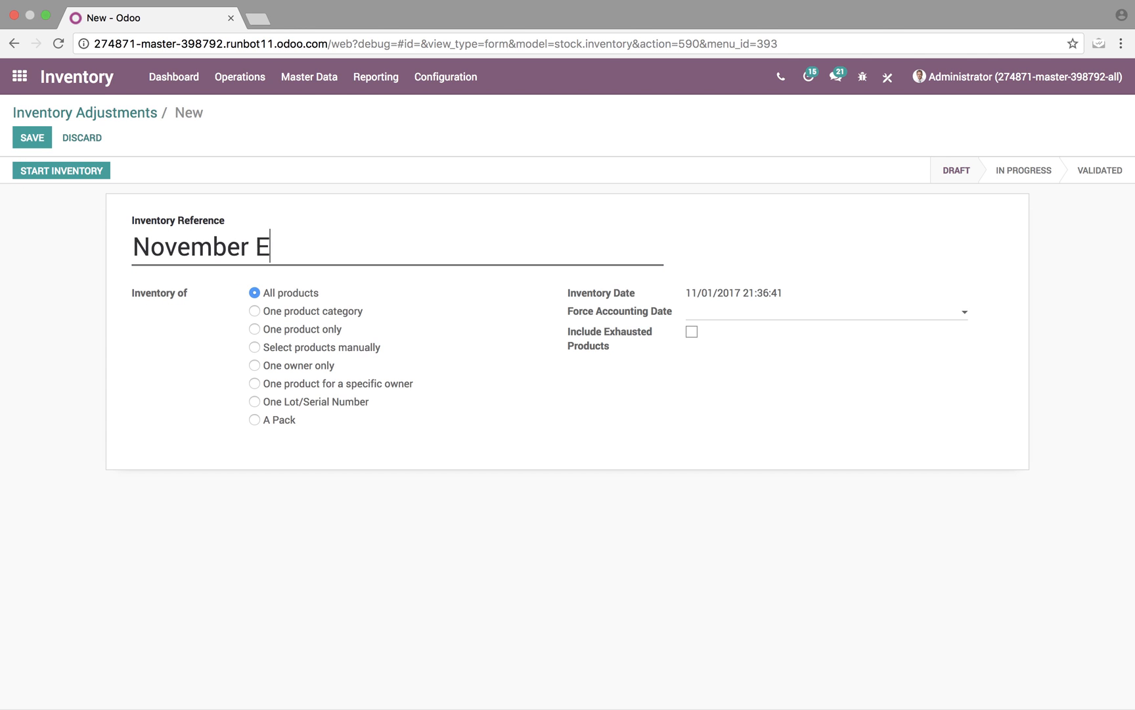
type("xtra Adjustment")
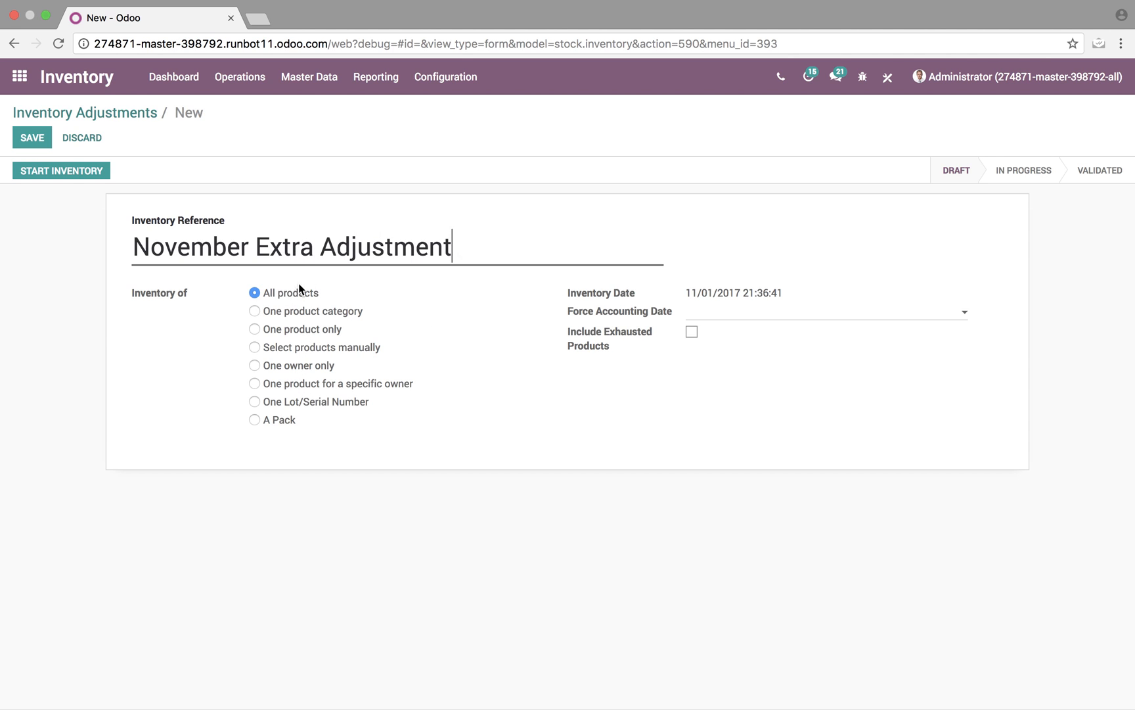
mouse_move(331, 337)
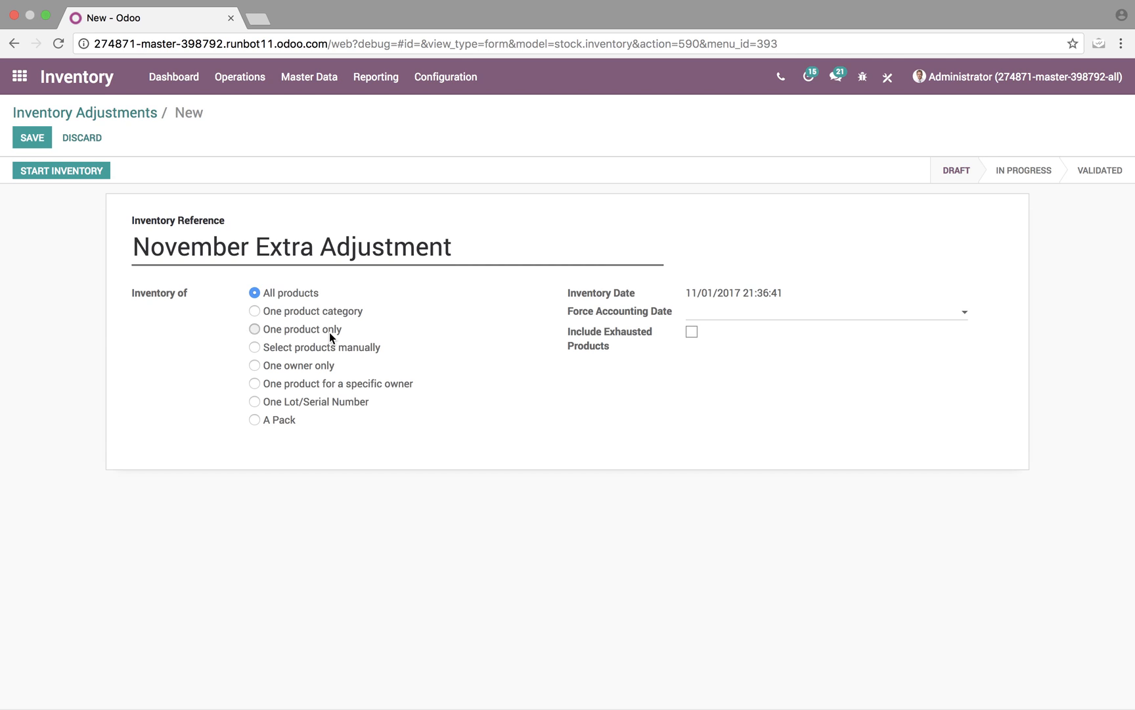
- Limit it to one product only, Apple In-Ear Headphones, and save the adjustment
left_click(253, 329)
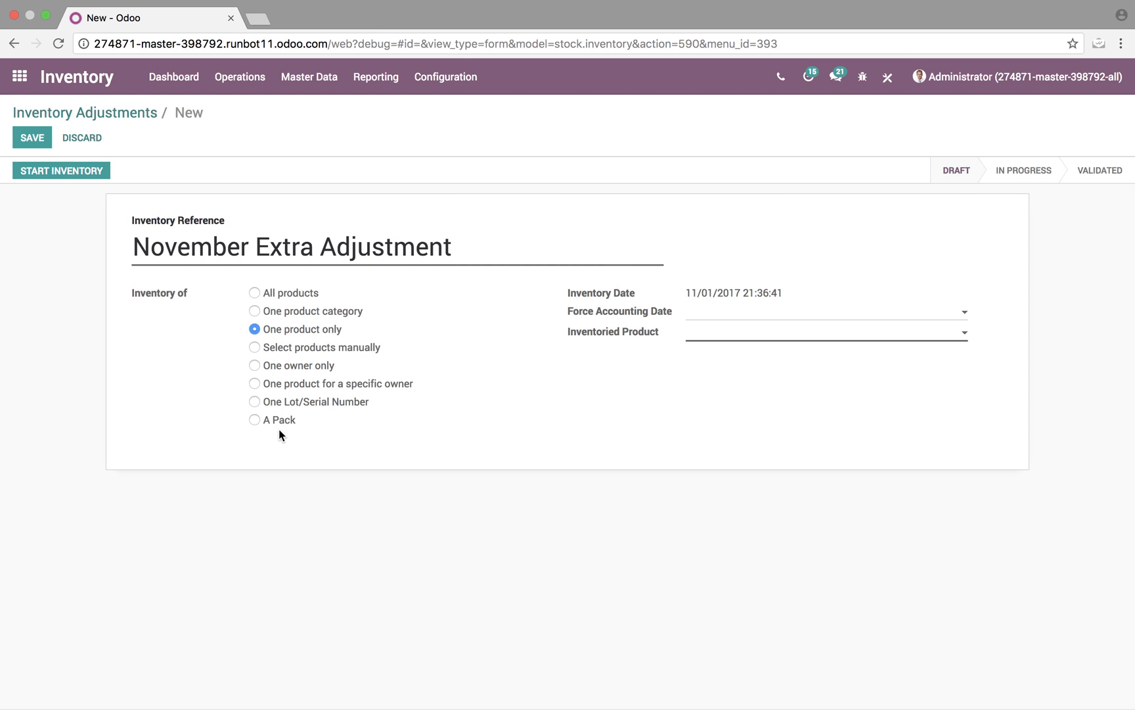
mouse_move(624, 347)
type("[E-COM08] Apple In-Ear Headphones")
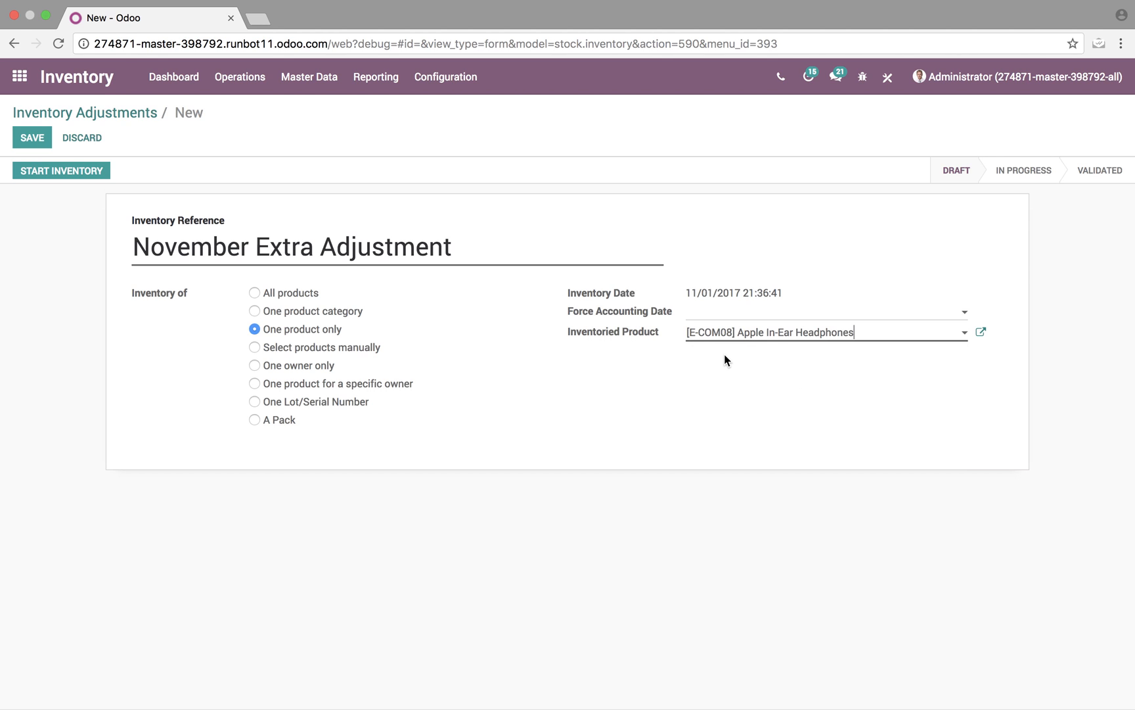
mouse_move(750, 295)
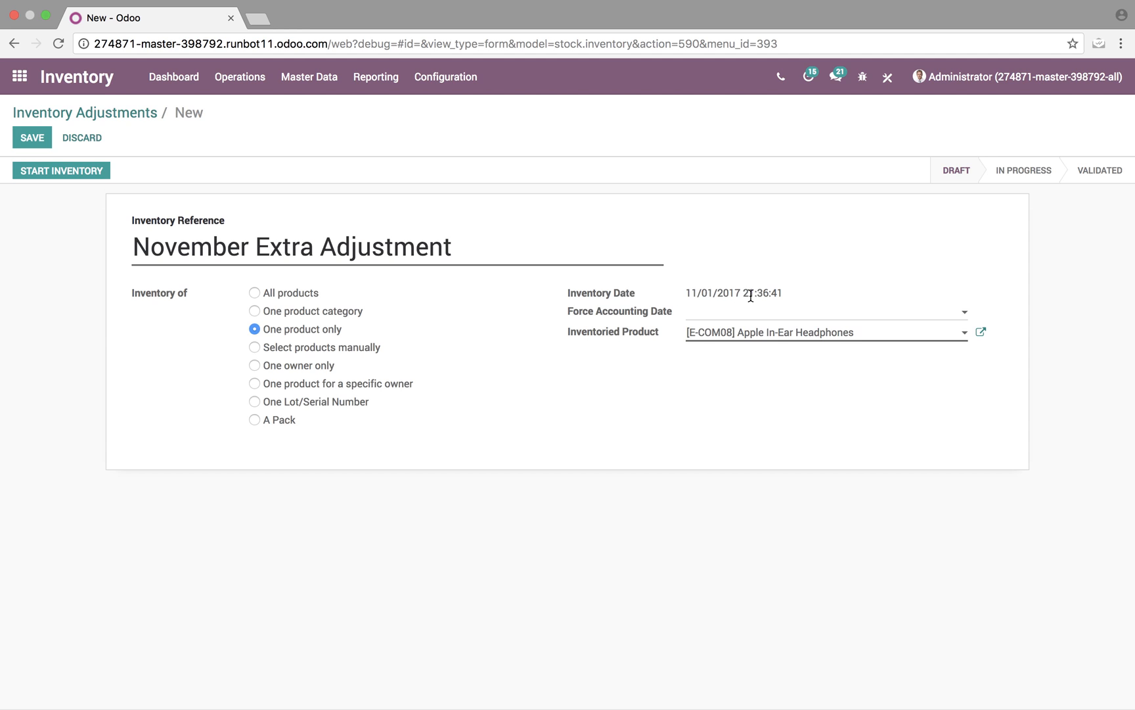
mouse_move(1051, 129)
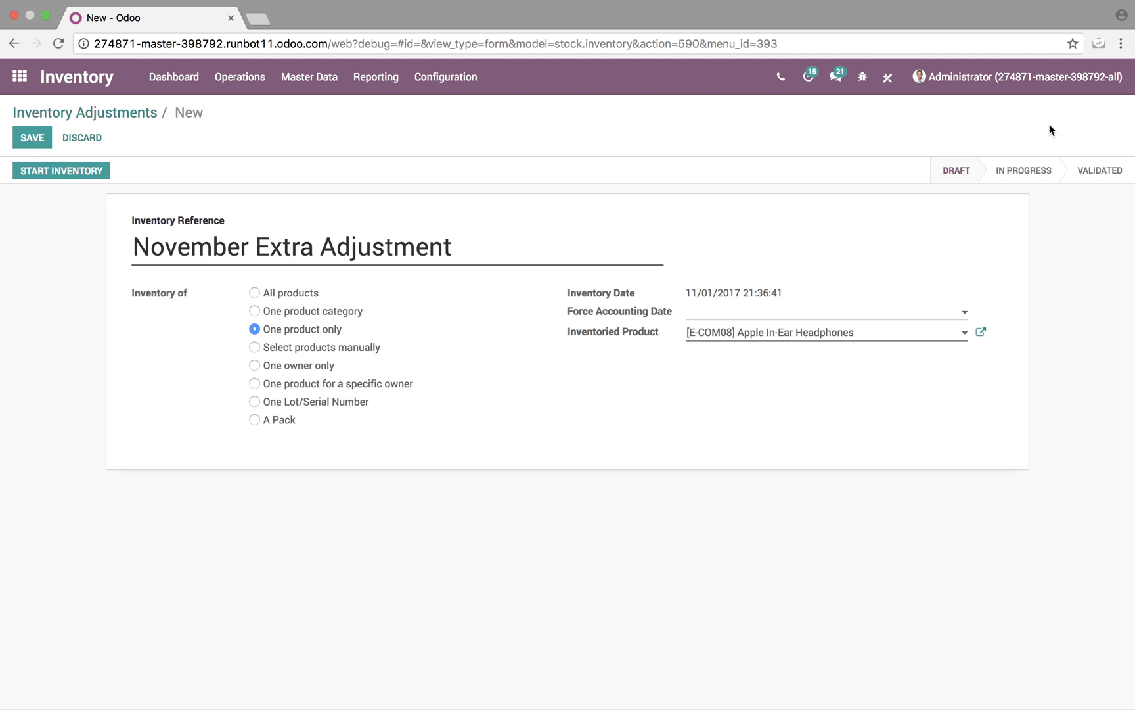
left_click(31, 138)
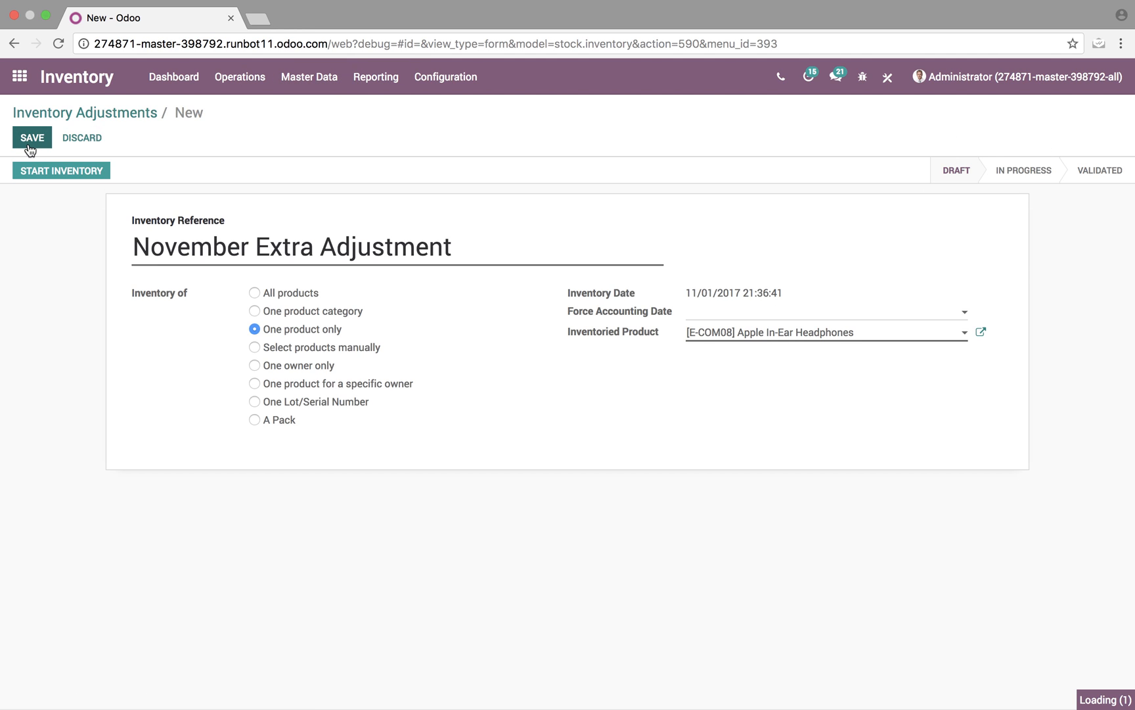
- Start the inventory so the Apple In-Ear Headphones line loads with quantity 5
left_click(32, 138)
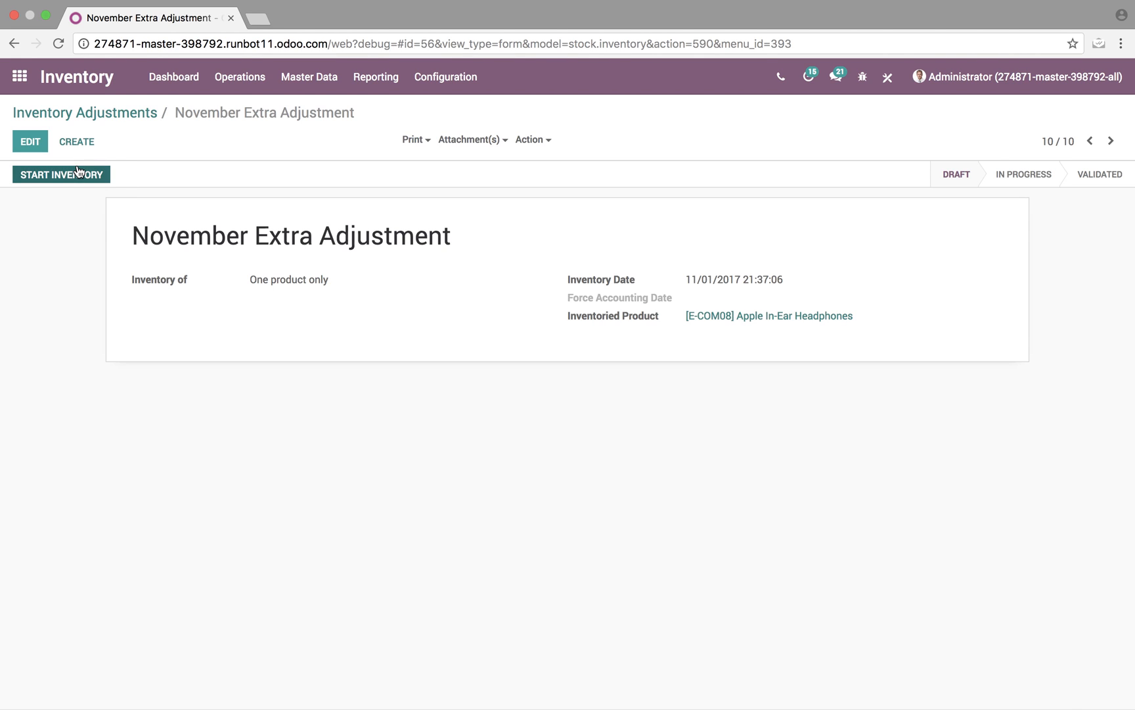
left_click(60, 174)
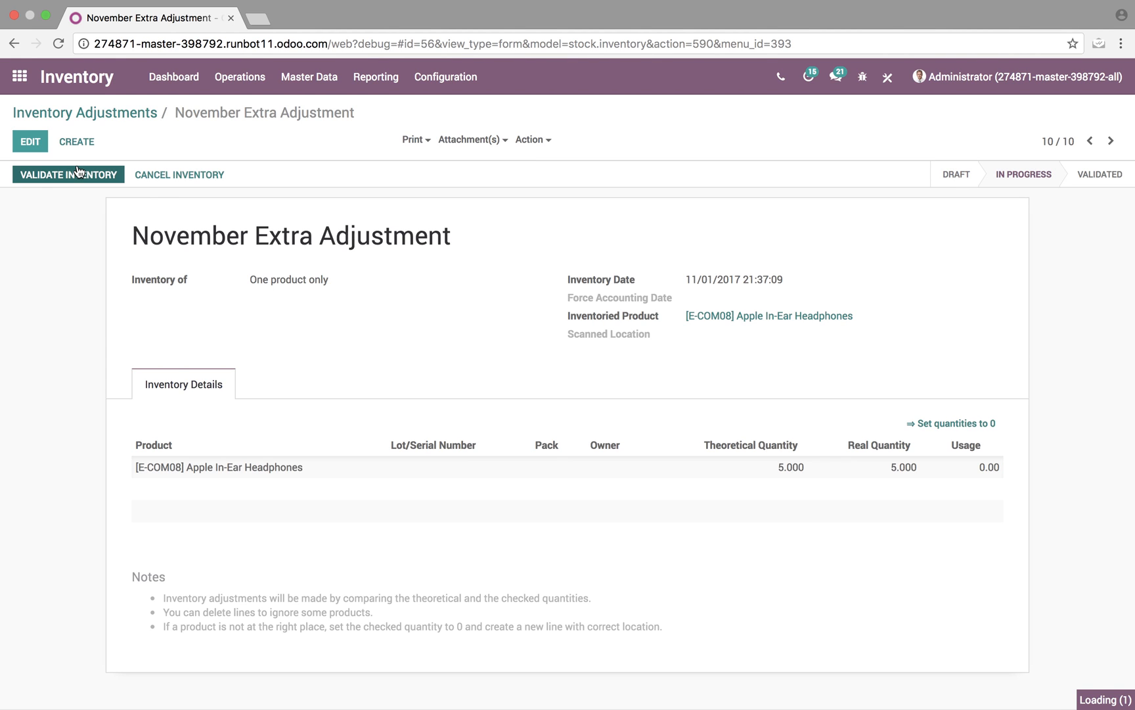
mouse_move(331, 288)
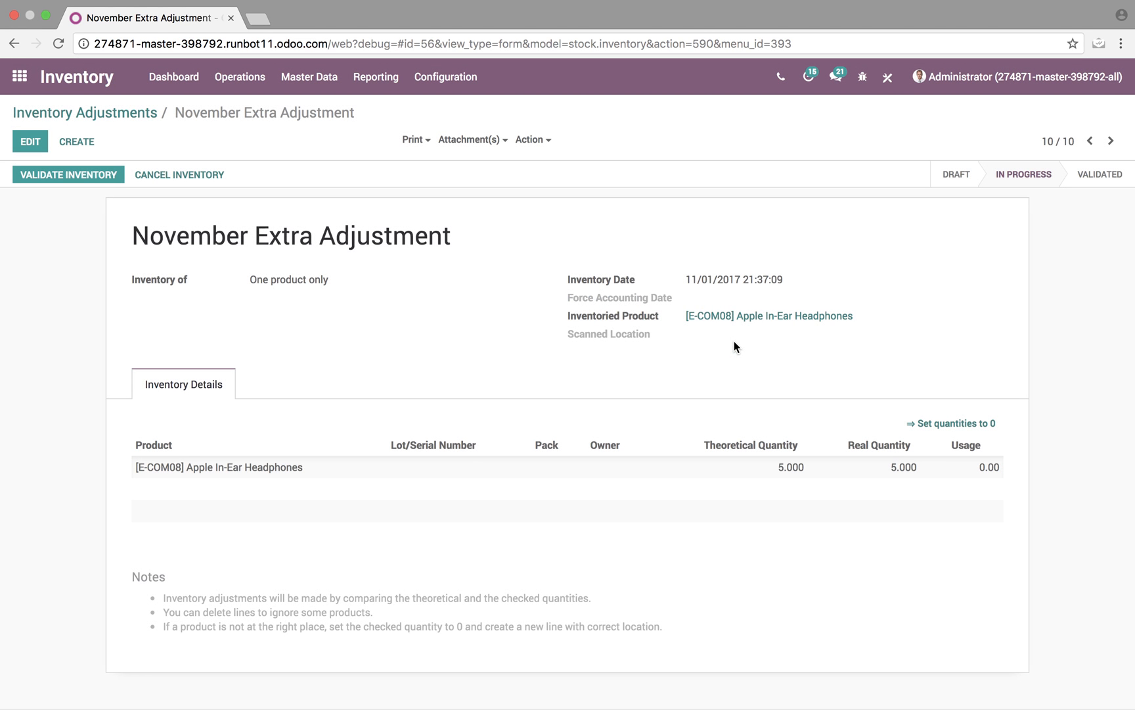
mouse_move(248, 469)
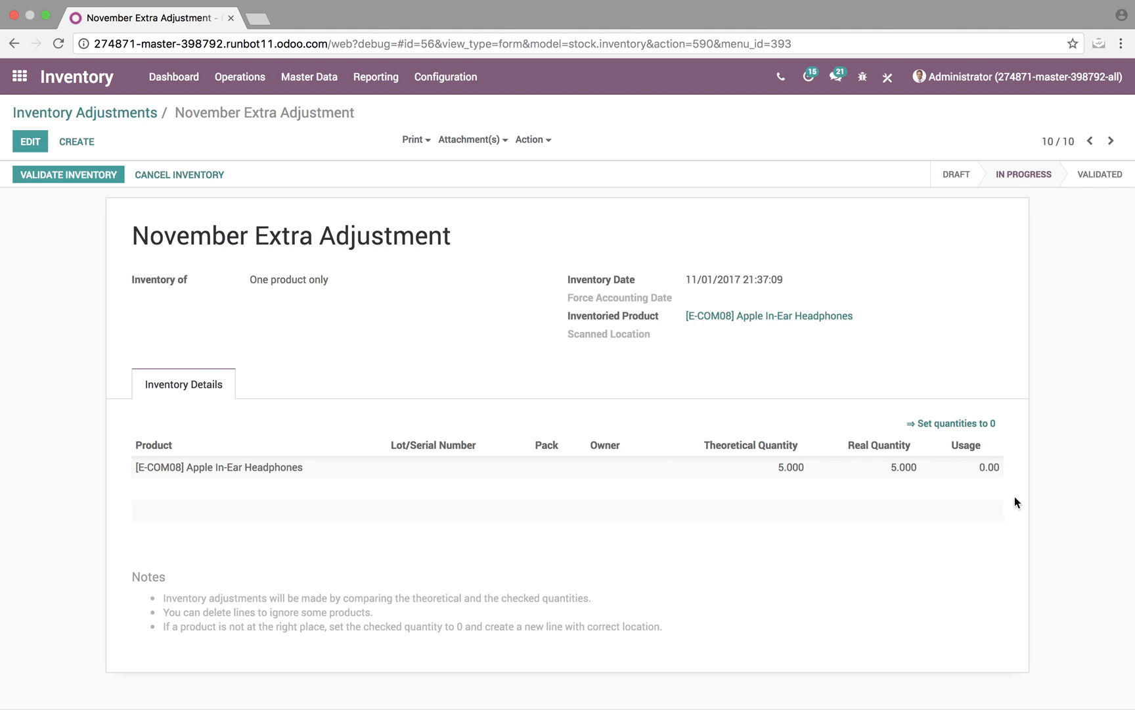
mouse_move(1019, 486)
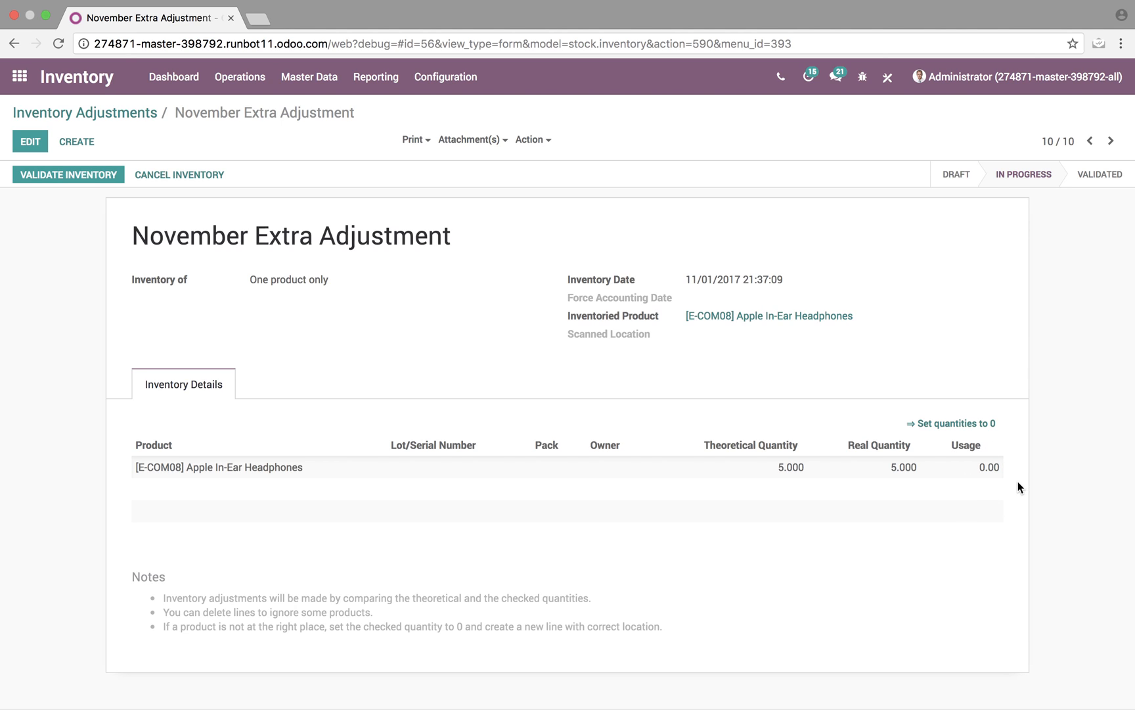
mouse_move(763, 469)
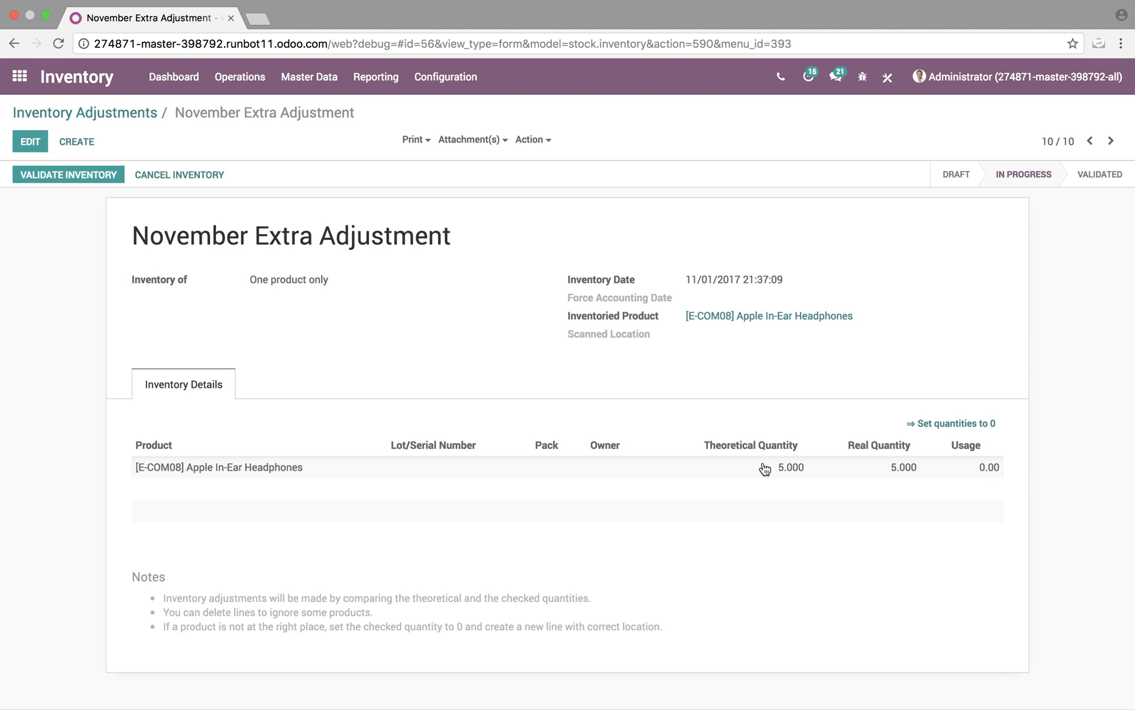
mouse_move(1111, 549)
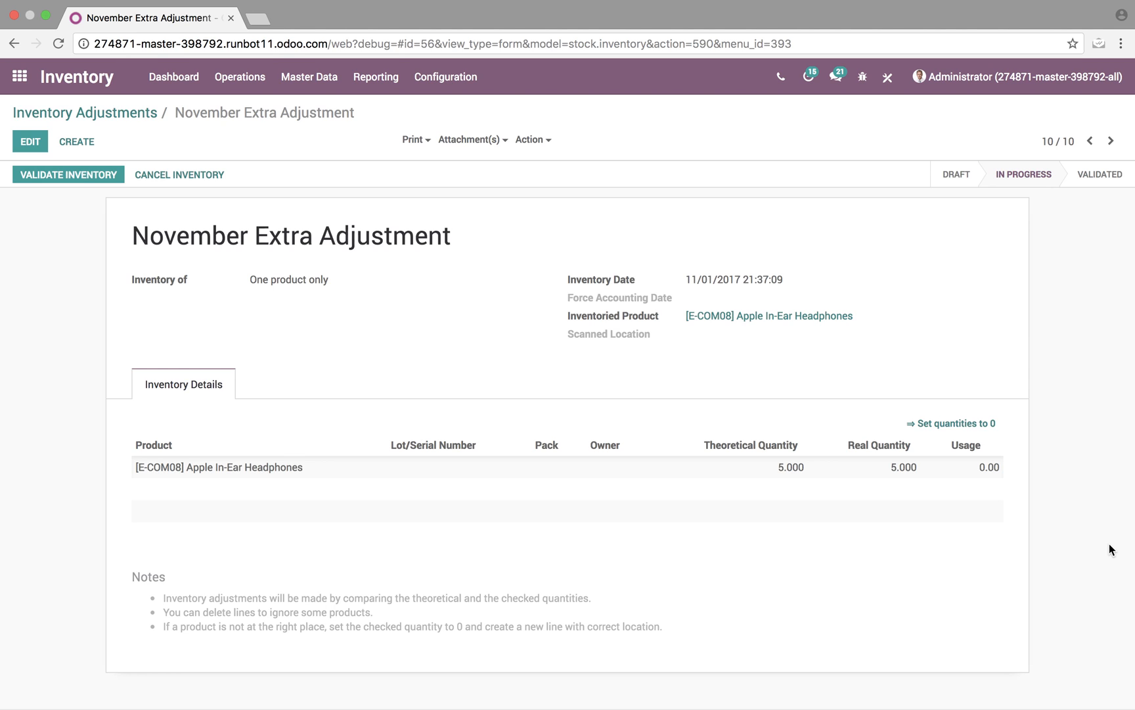
- Change the headphones line's real quantity to 2 and save it
left_click(29, 141)
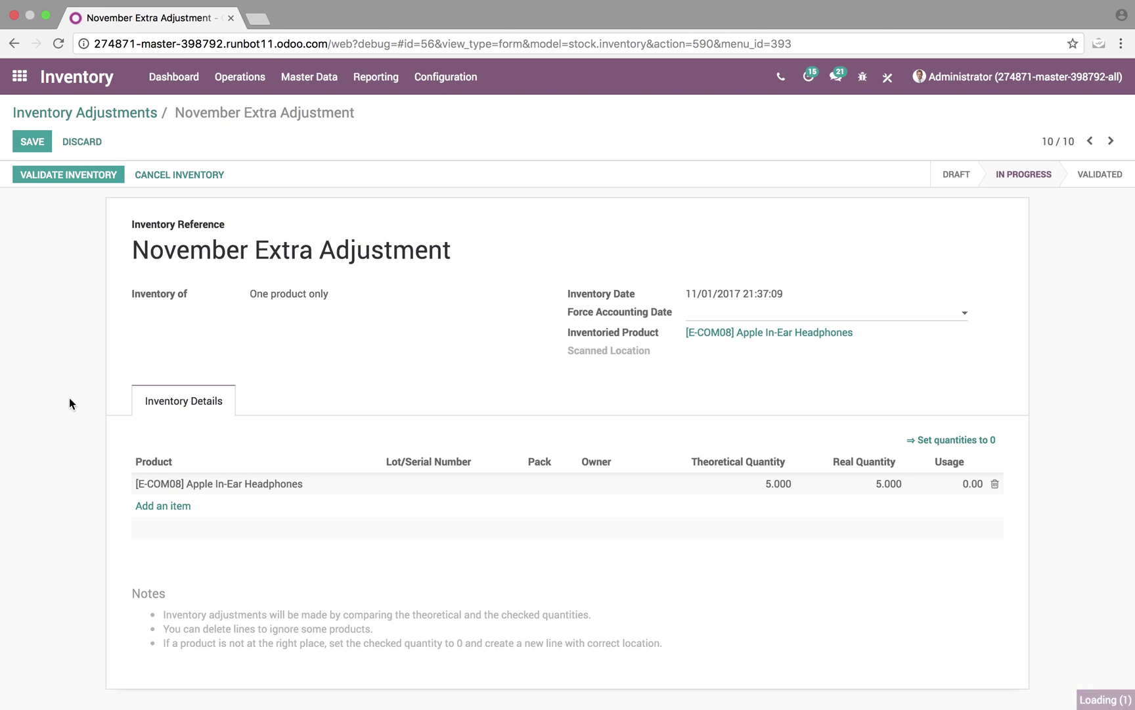
left_click(885, 483)
type("2.000")
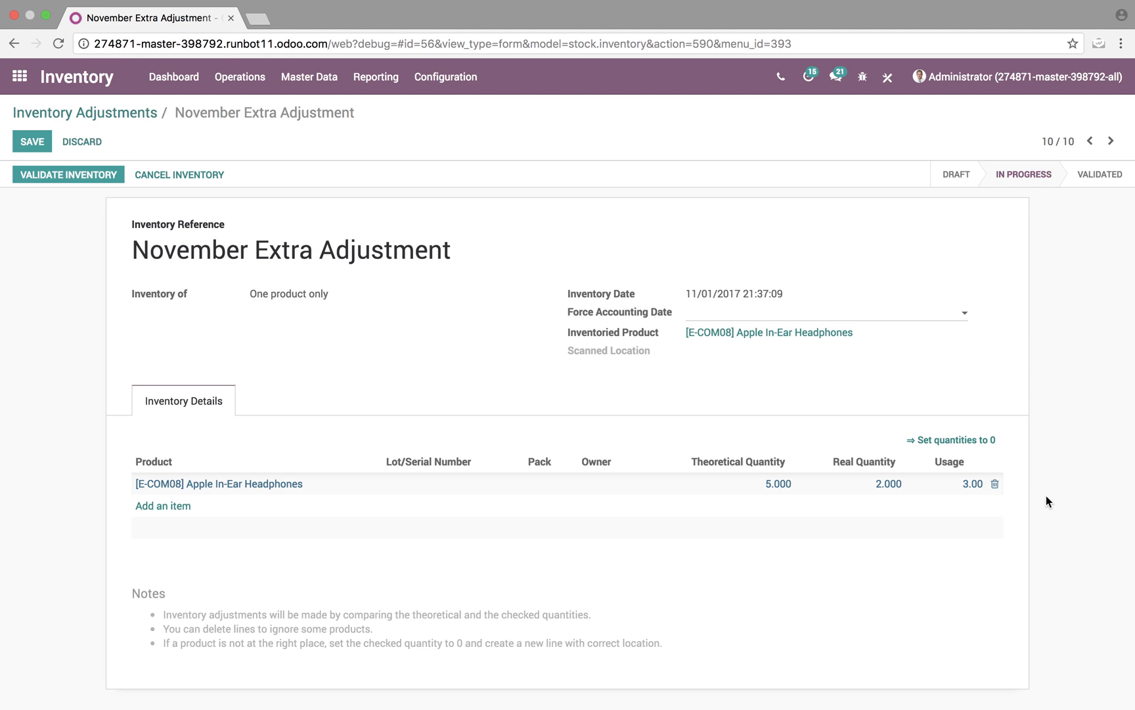
mouse_move(994, 489)
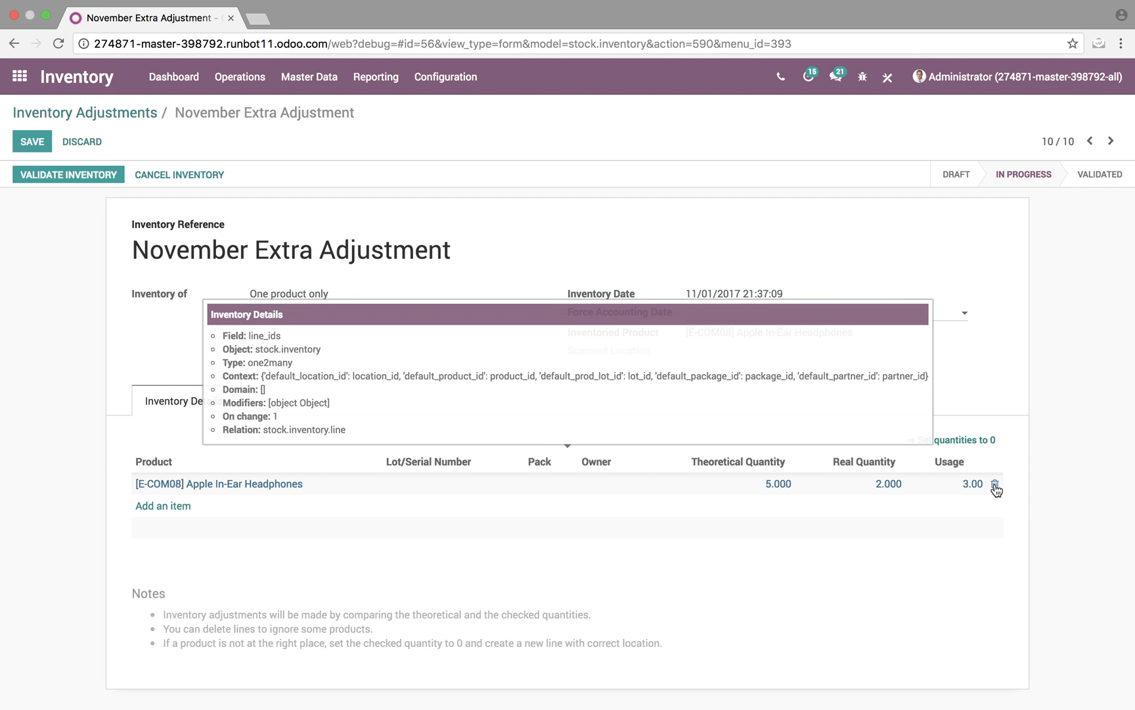
mouse_move(1014, 519)
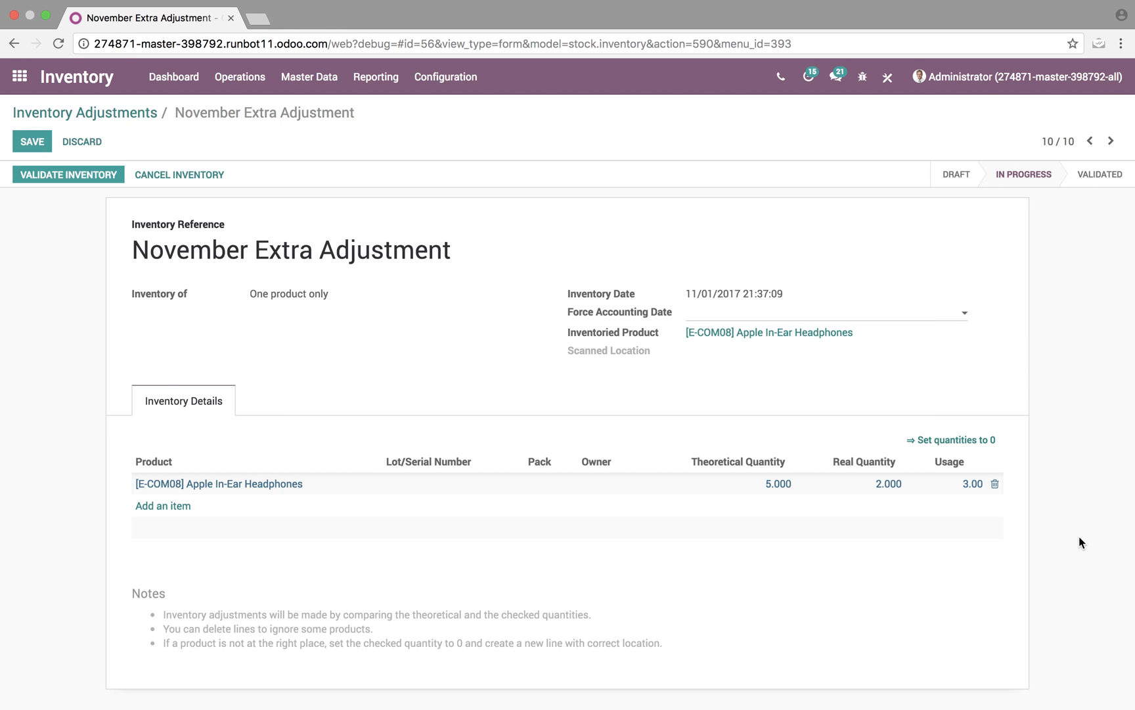
mouse_move(406, 260)
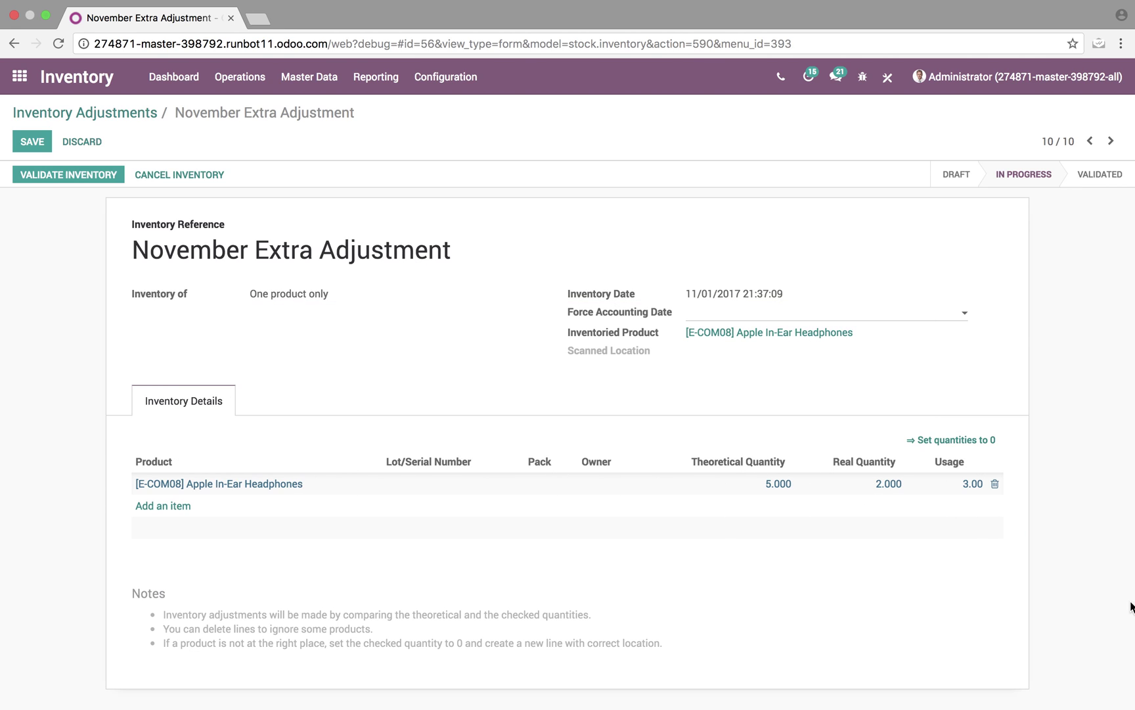
mouse_move(1121, 601)
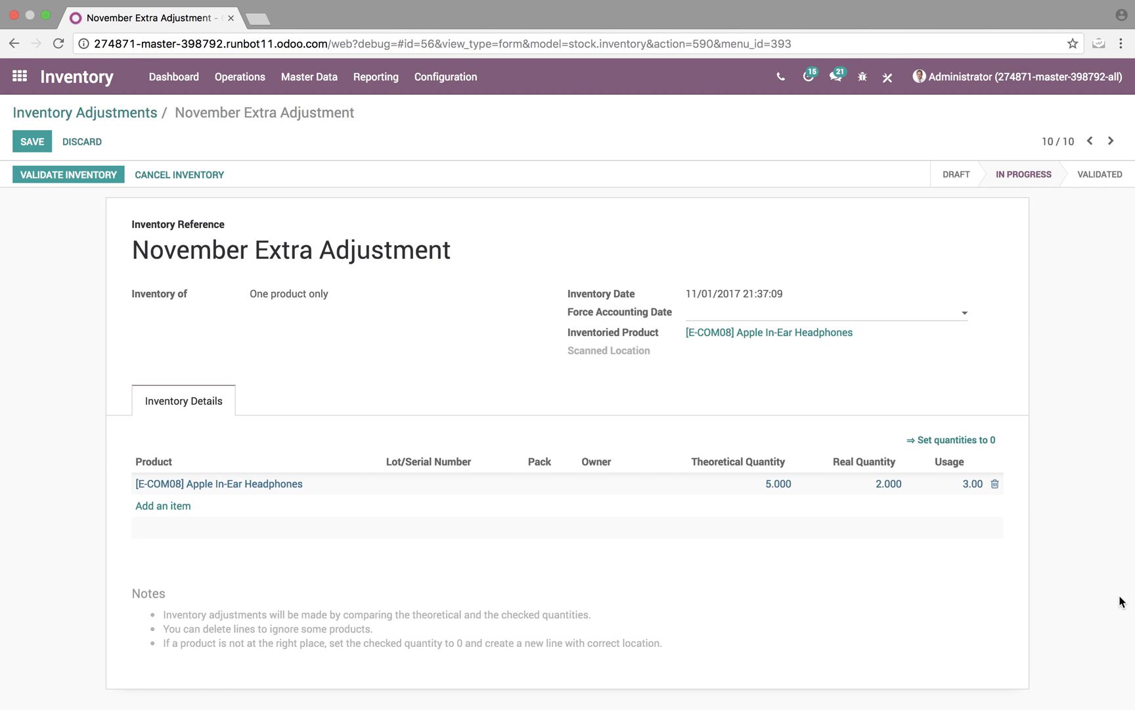
mouse_move(1045, 542)
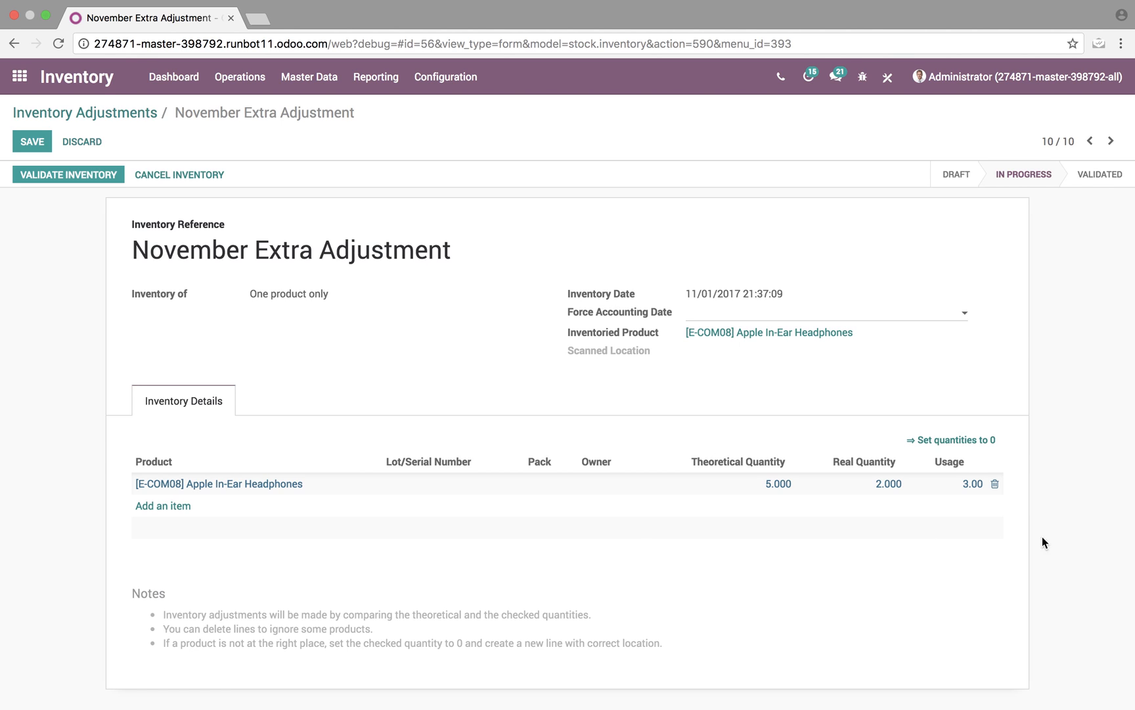
mouse_move(1078, 545)
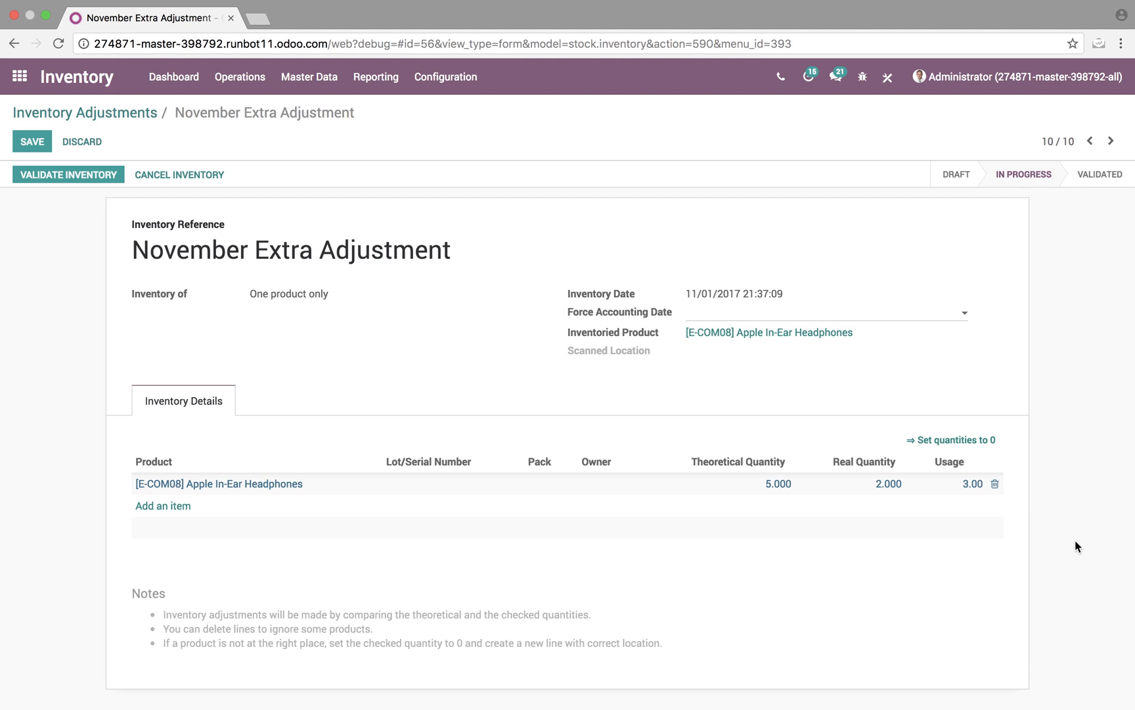
mouse_move(965, 222)
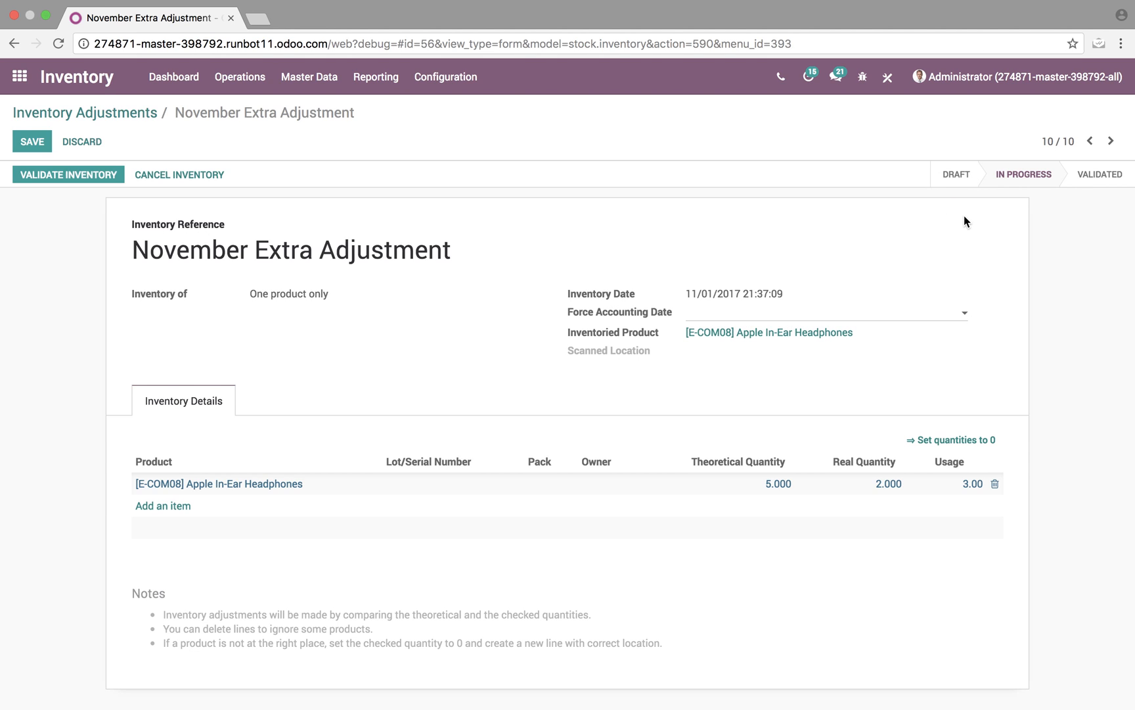
mouse_move(32, 141)
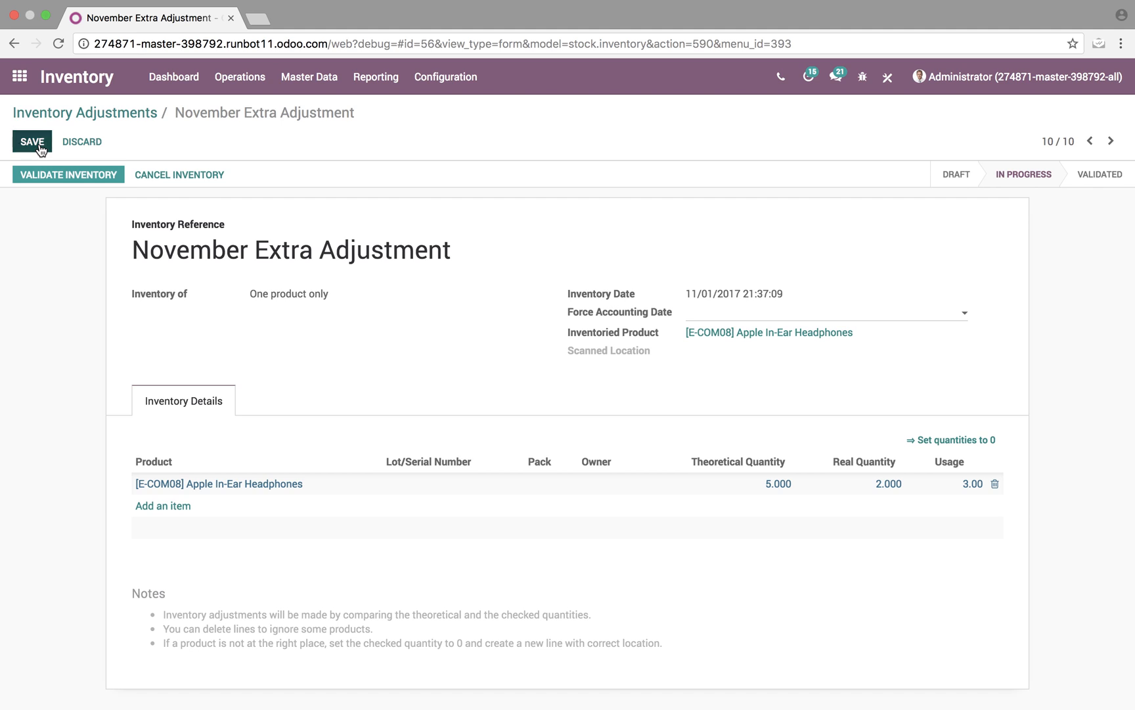
left_click(32, 141)
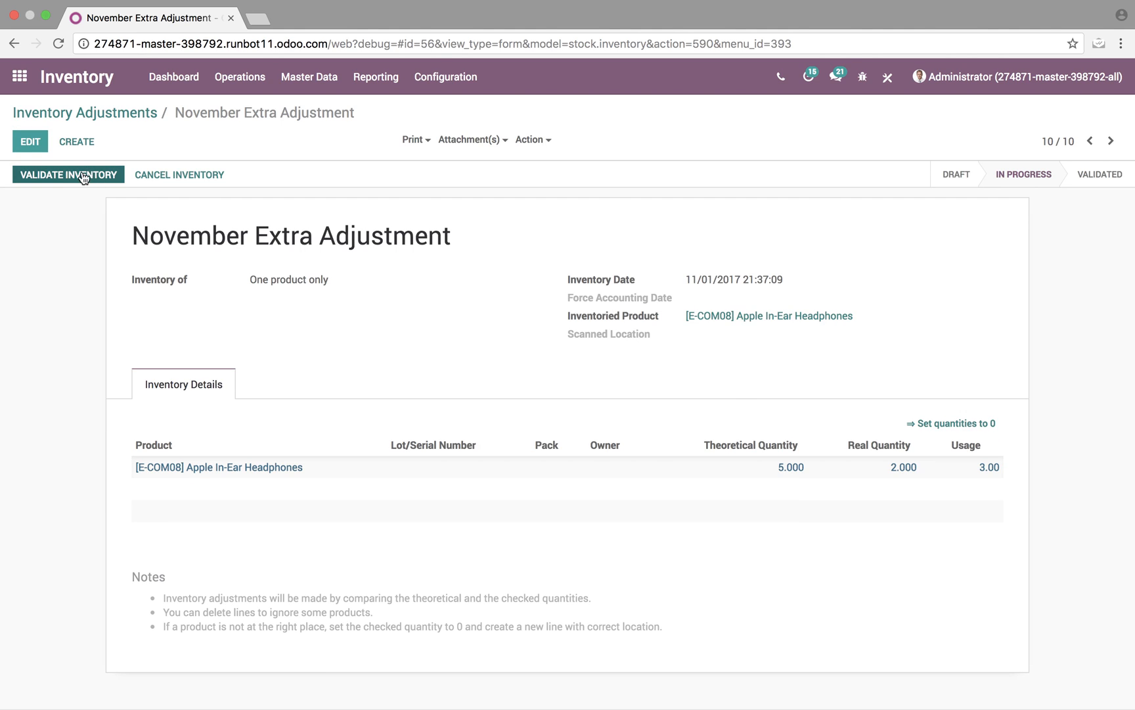
mouse_move(68, 173)
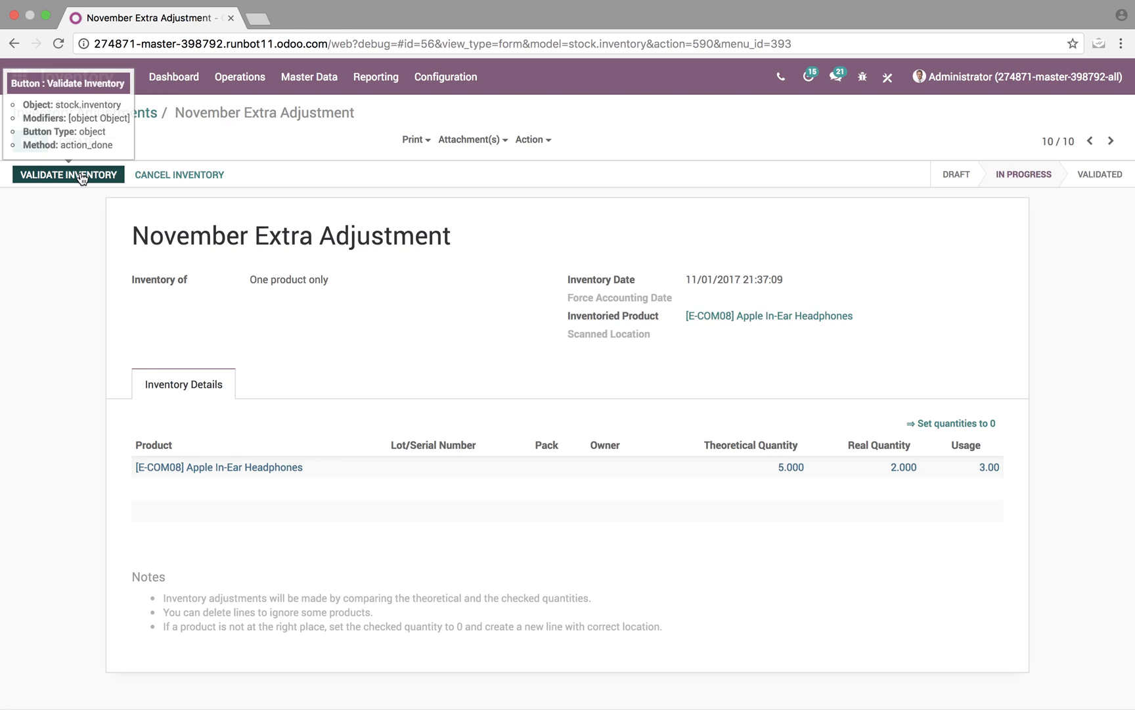
- Validate the adjustment, check its stock moves, and return to the adjustments list
left_click(68, 174)
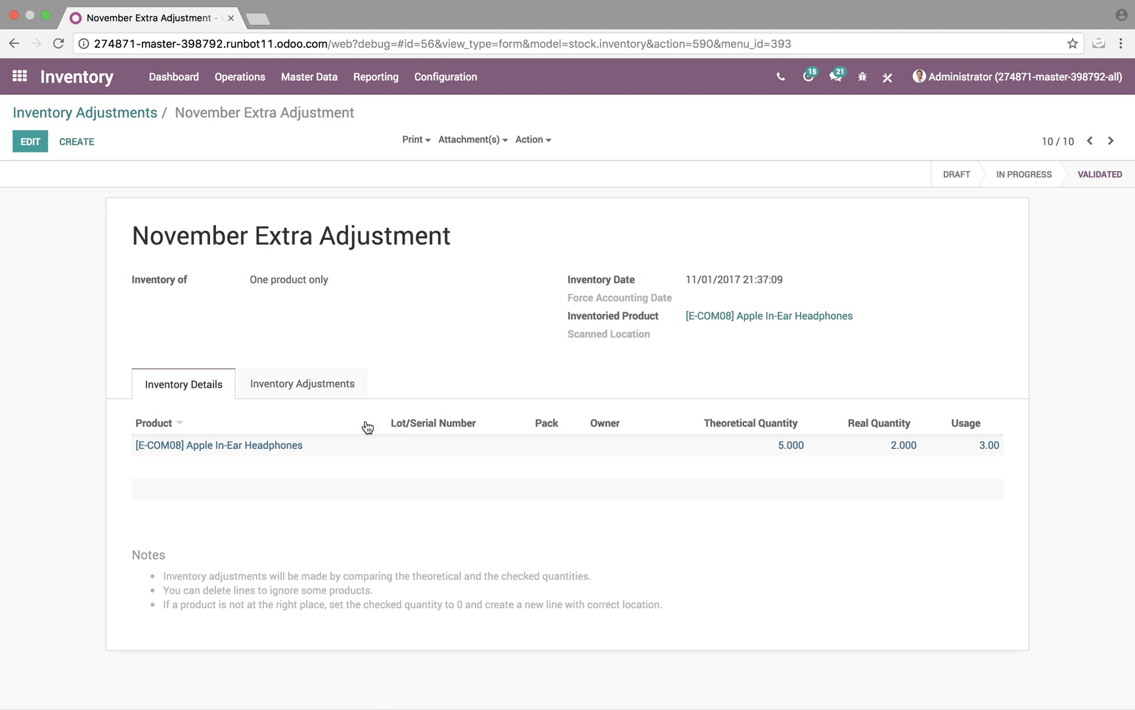
left_click(302, 384)
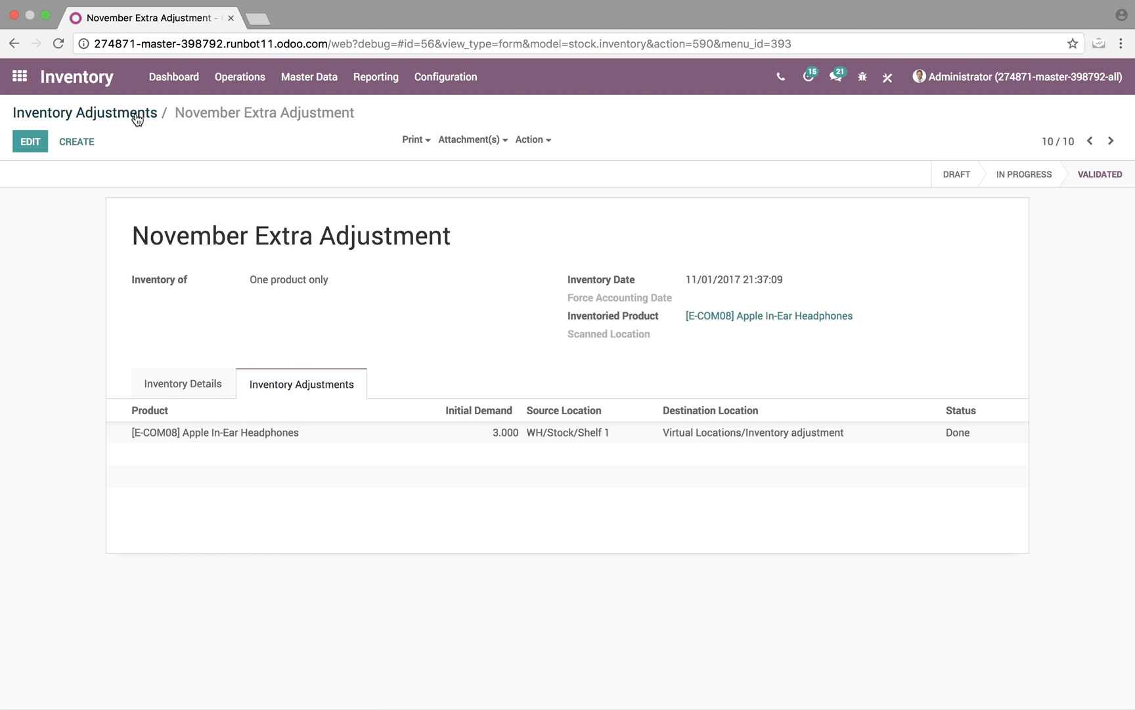
left_click(84, 112)
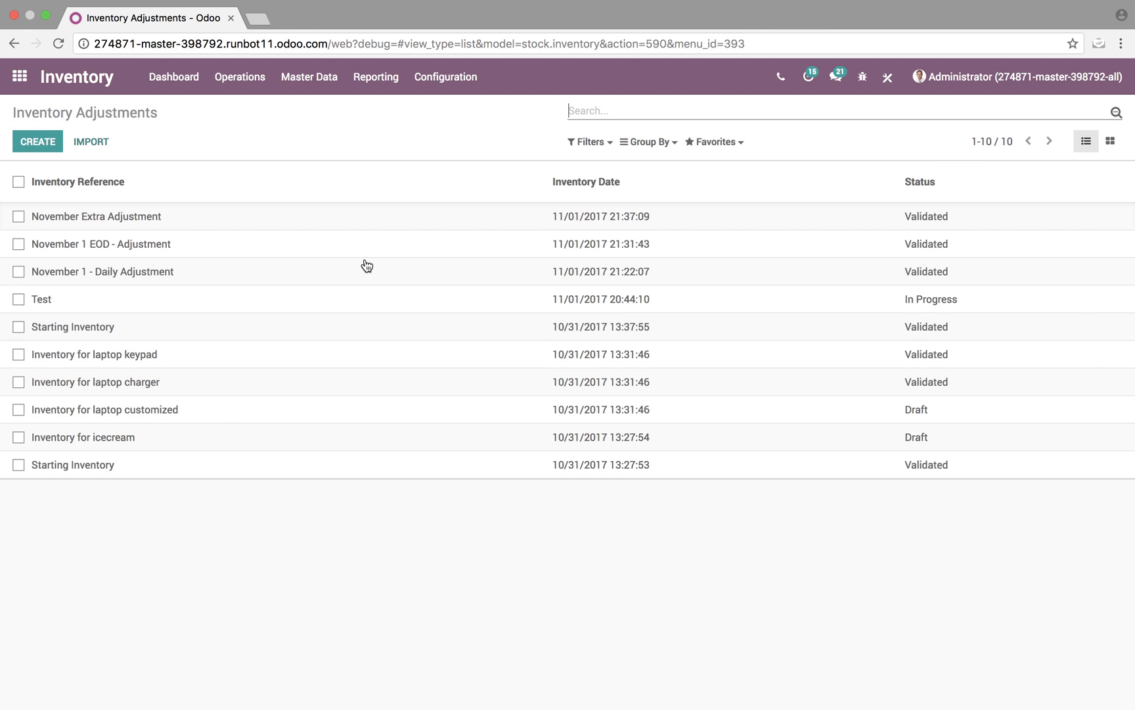
mouse_move(592, 235)
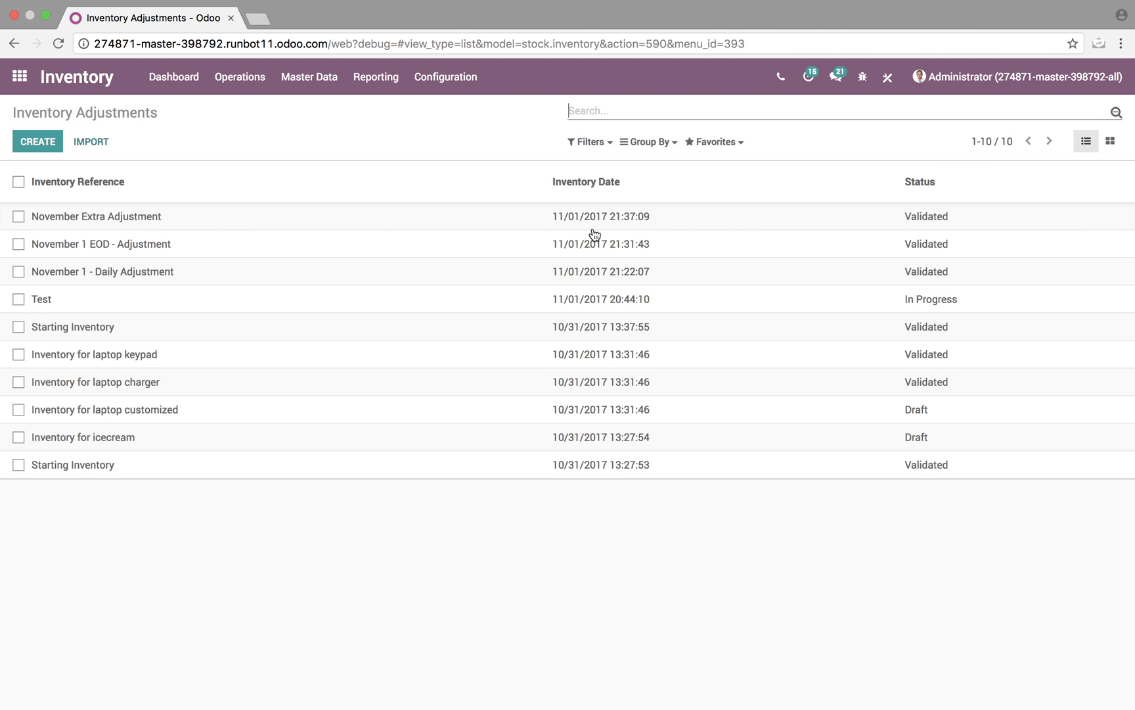
mouse_move(382, 108)
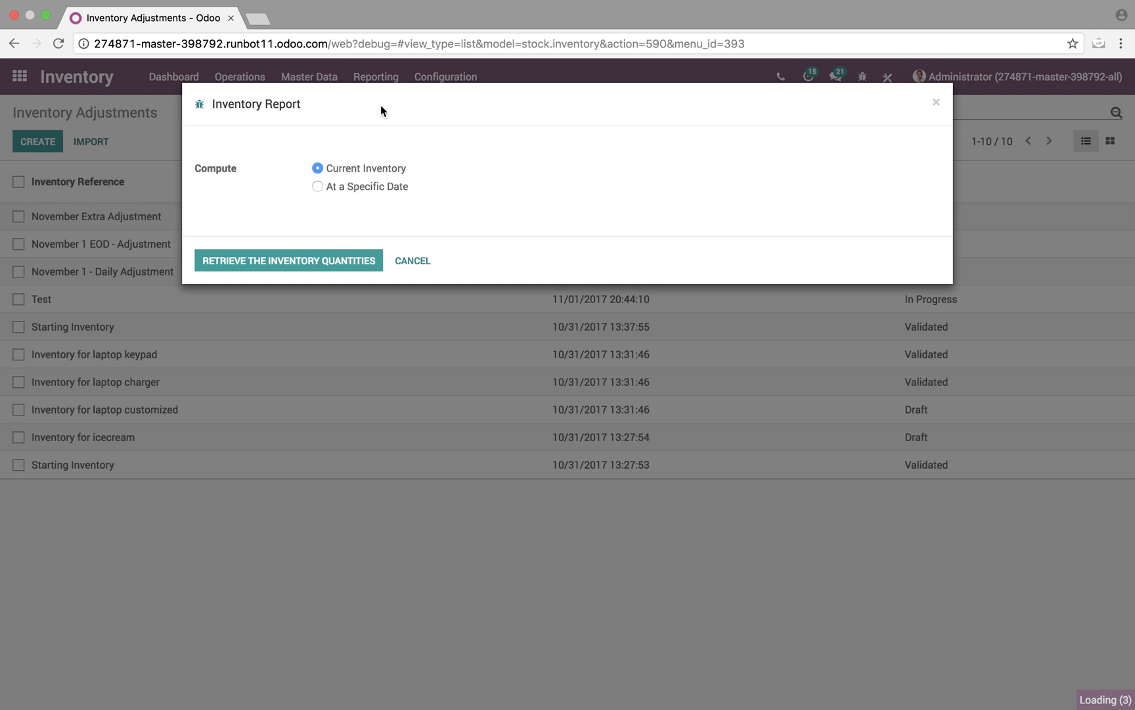
mouse_move(388, 196)
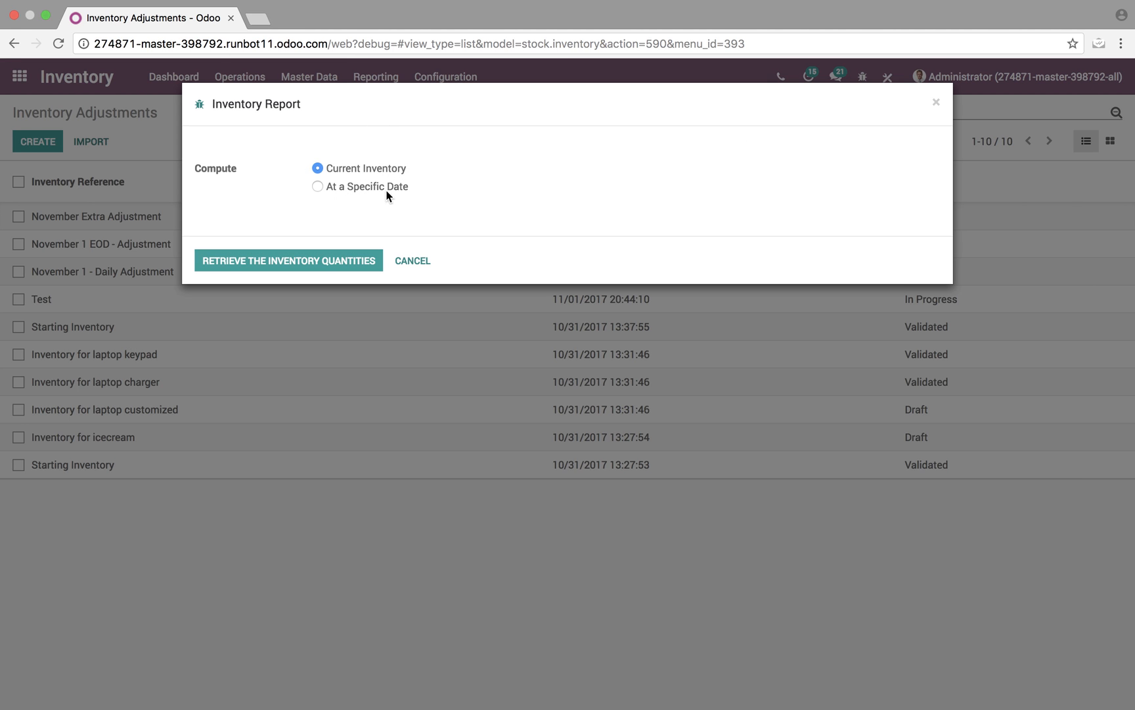
- Retrieve current inventory and view the Apple In-Ear Headphones line showing 2.00 on hand
left_click(288, 260)
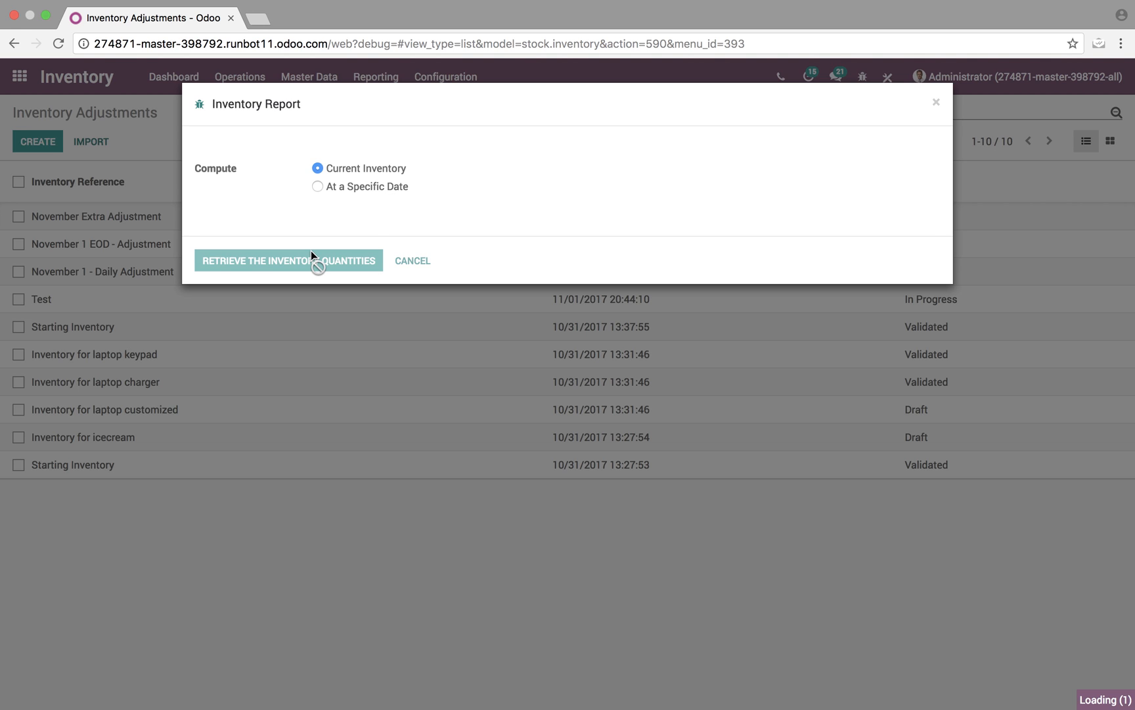
left_click(287, 261)
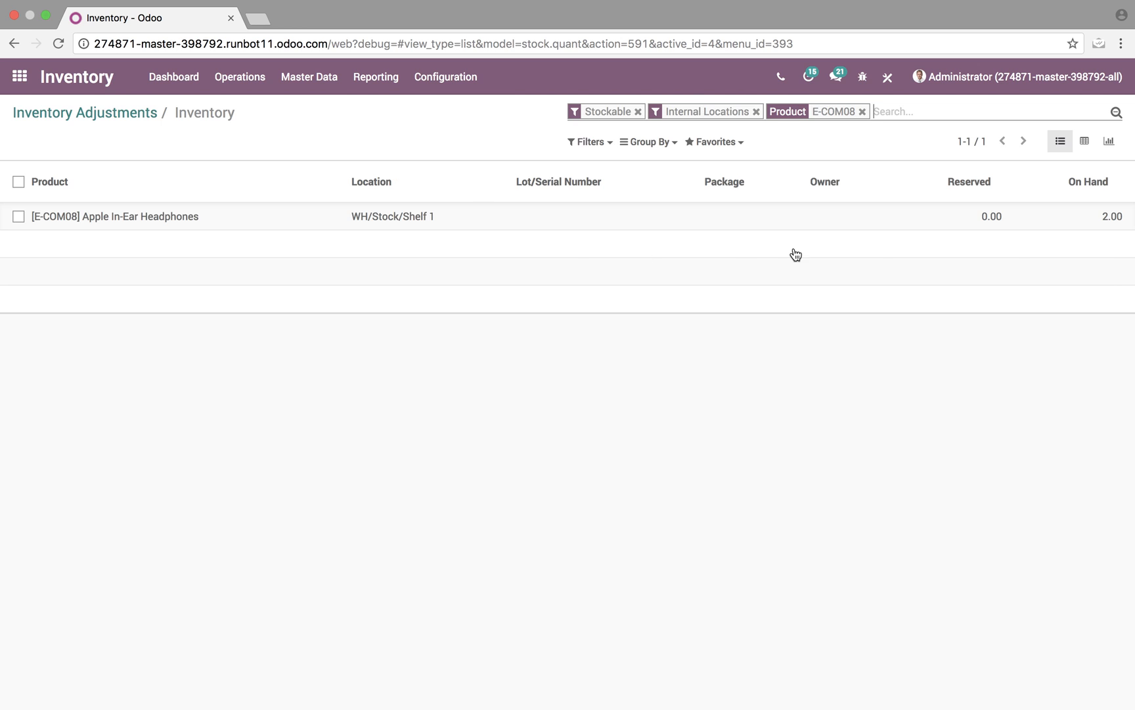
mouse_move(1121, 201)
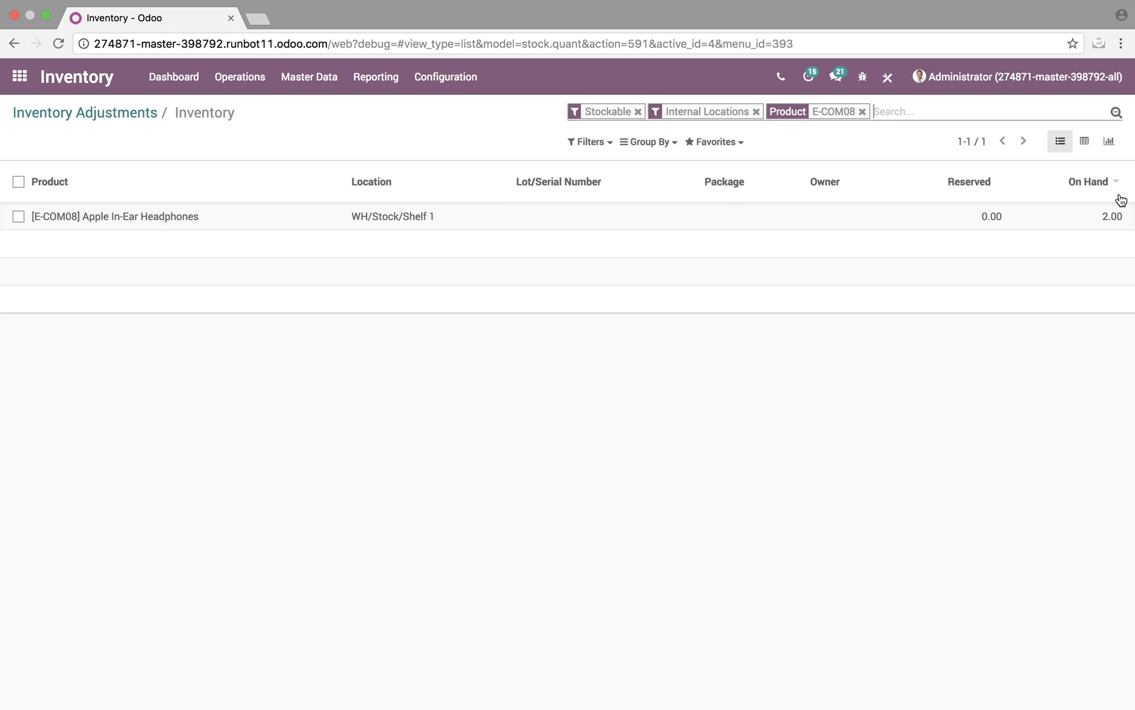
left_click(114, 216)
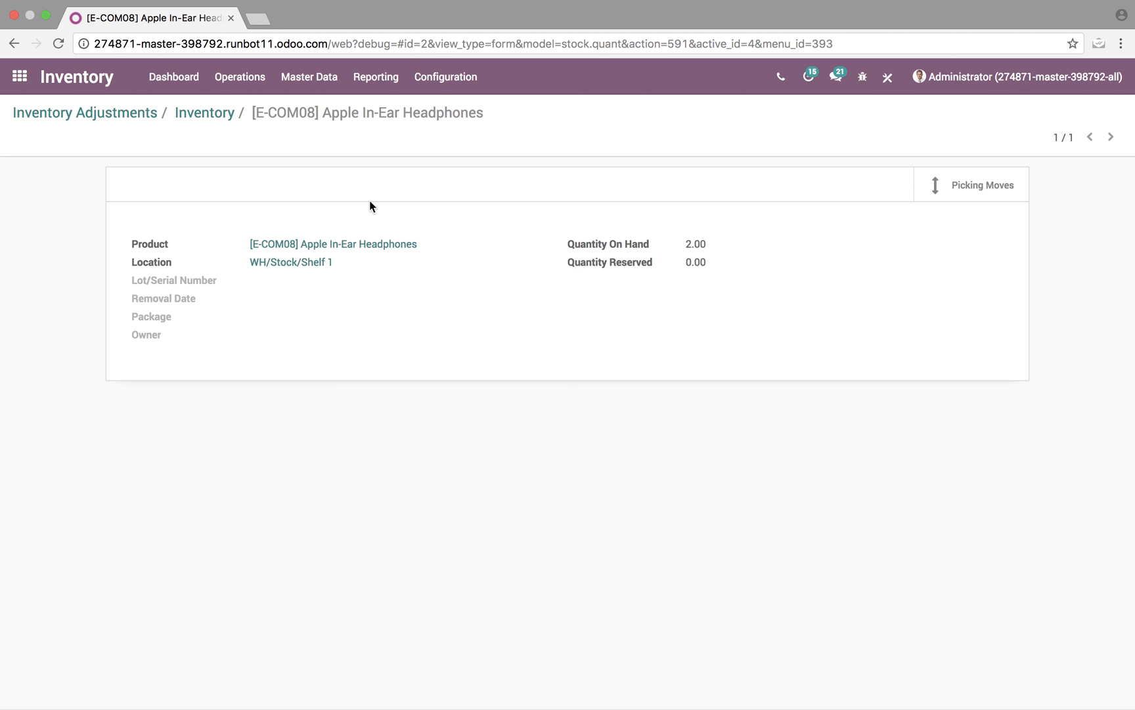
left_click(204, 112)
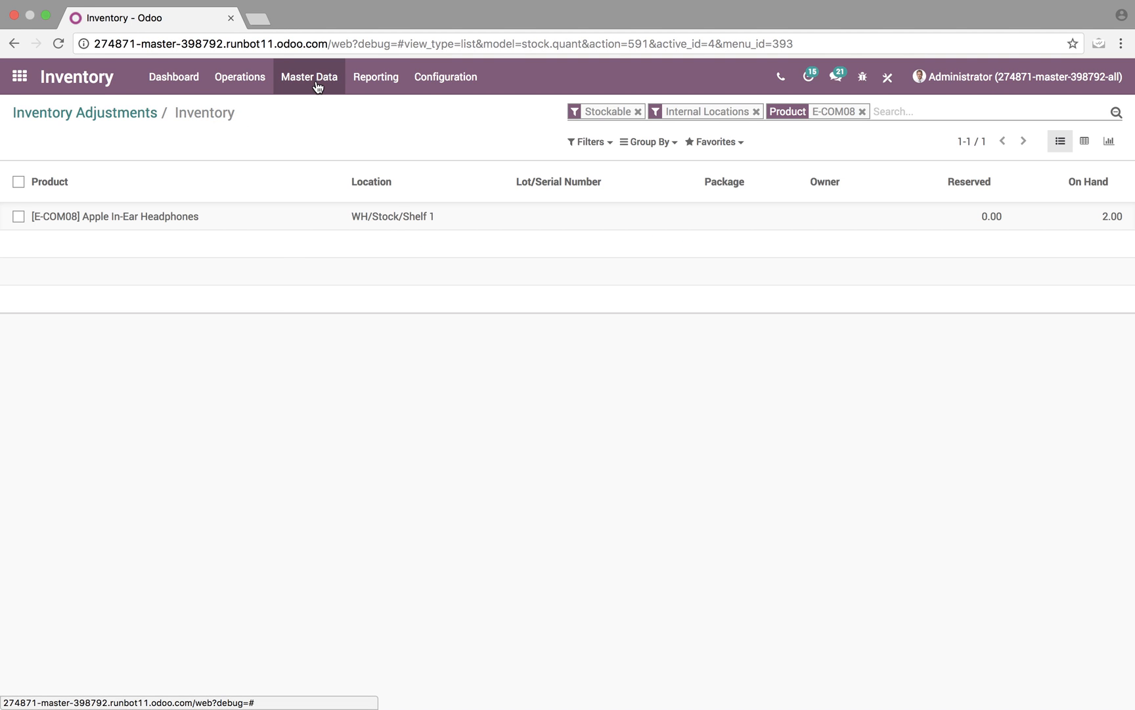
mouse_move(858, 146)
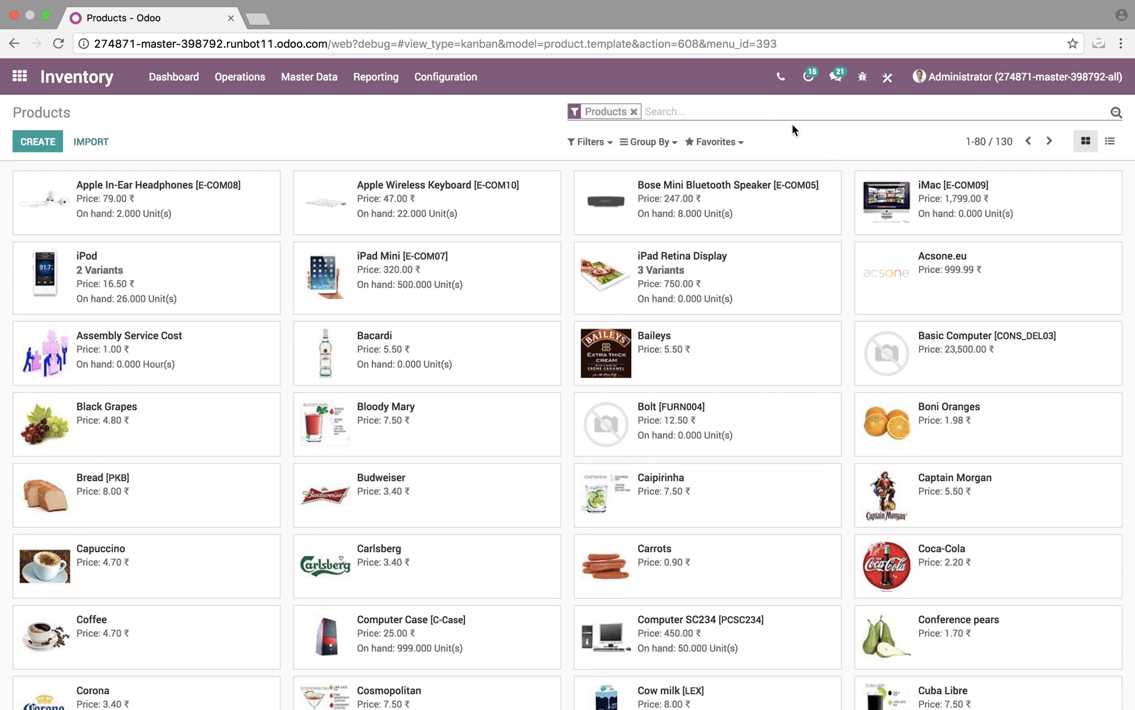
- Filter products by E-COM08 to read 2.000 units on hand, then clear the filter
type("E-COM08")
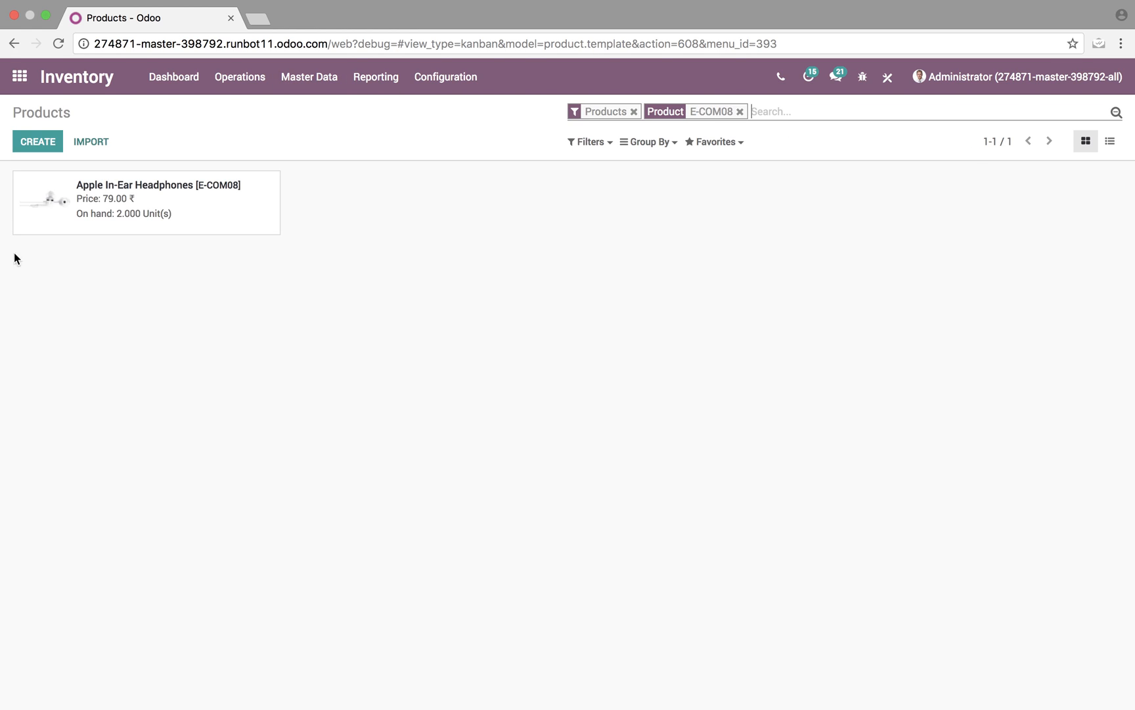
mouse_move(152, 226)
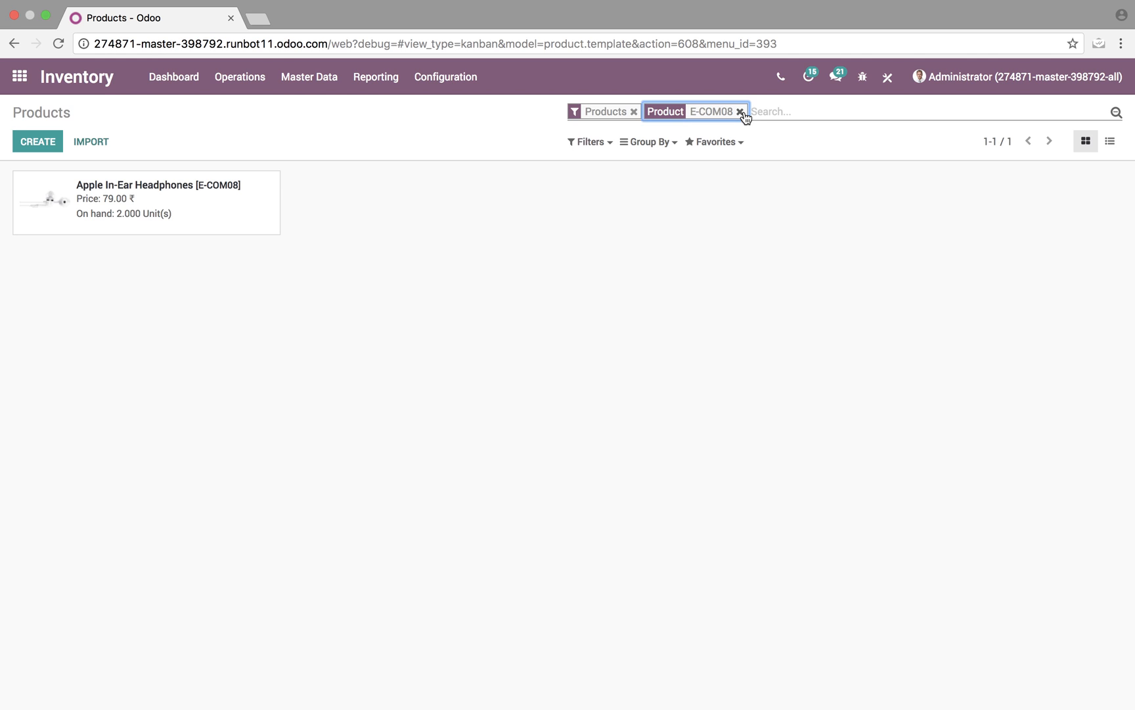
left_click(742, 112)
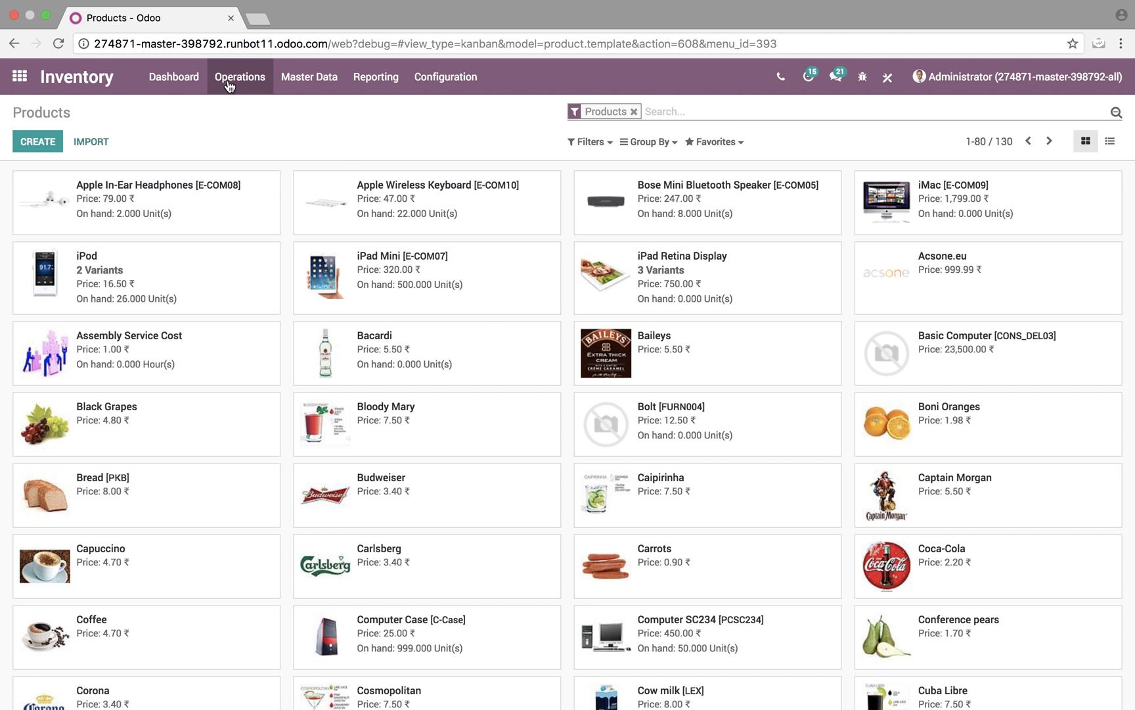
- Select all adjustments in the list except Test and the laptop keypad one
left_click(239, 76)
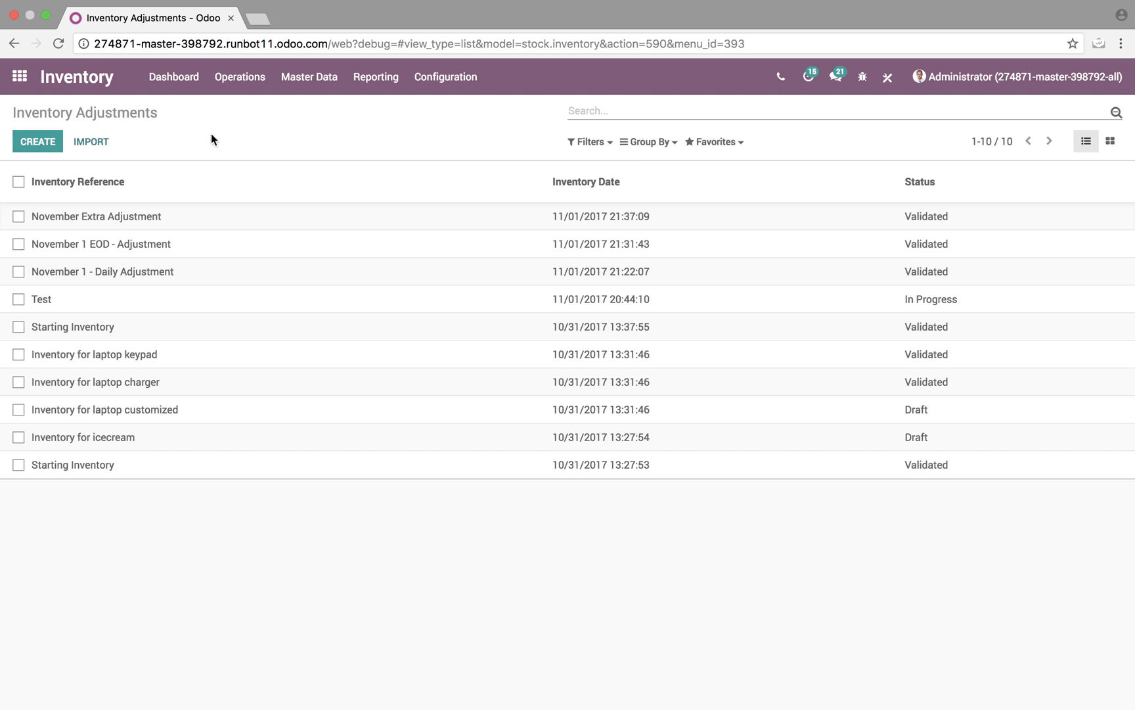
mouse_move(96, 229)
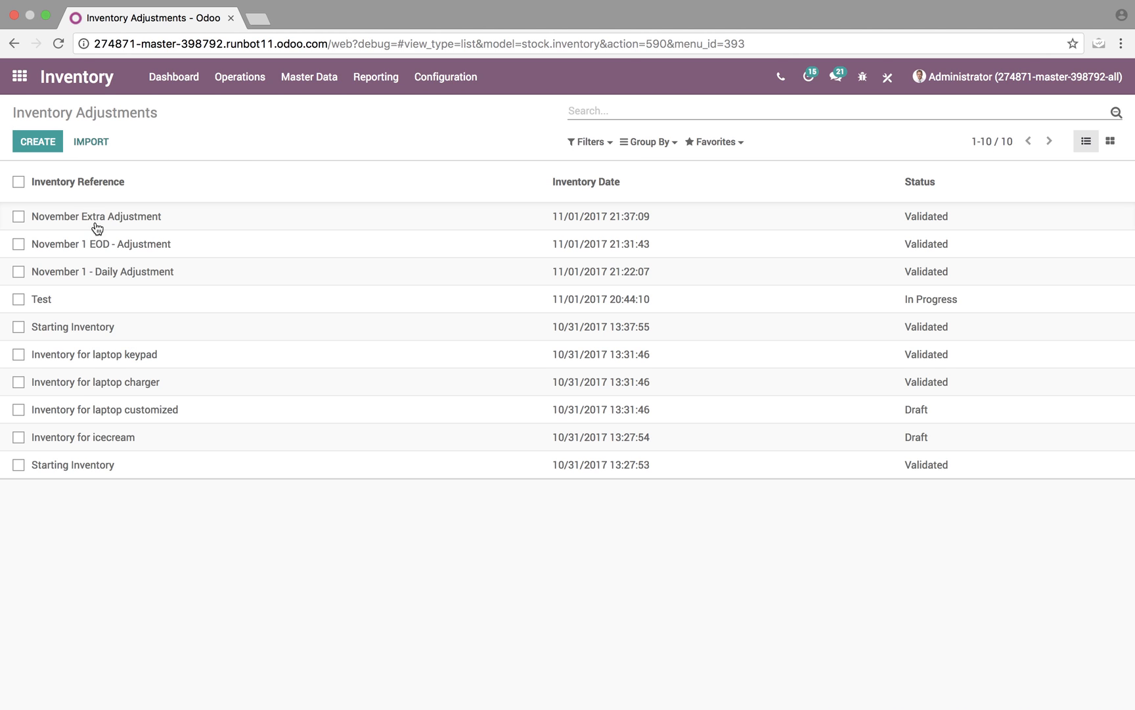
mouse_move(118, 232)
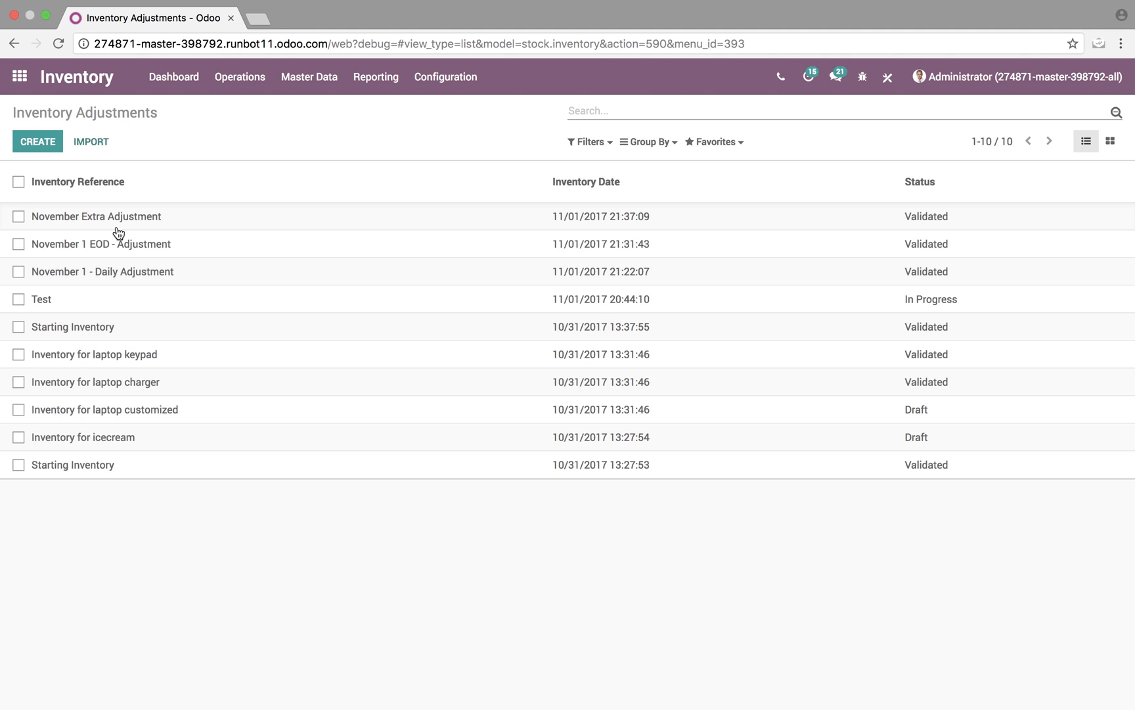
left_click(79, 182)
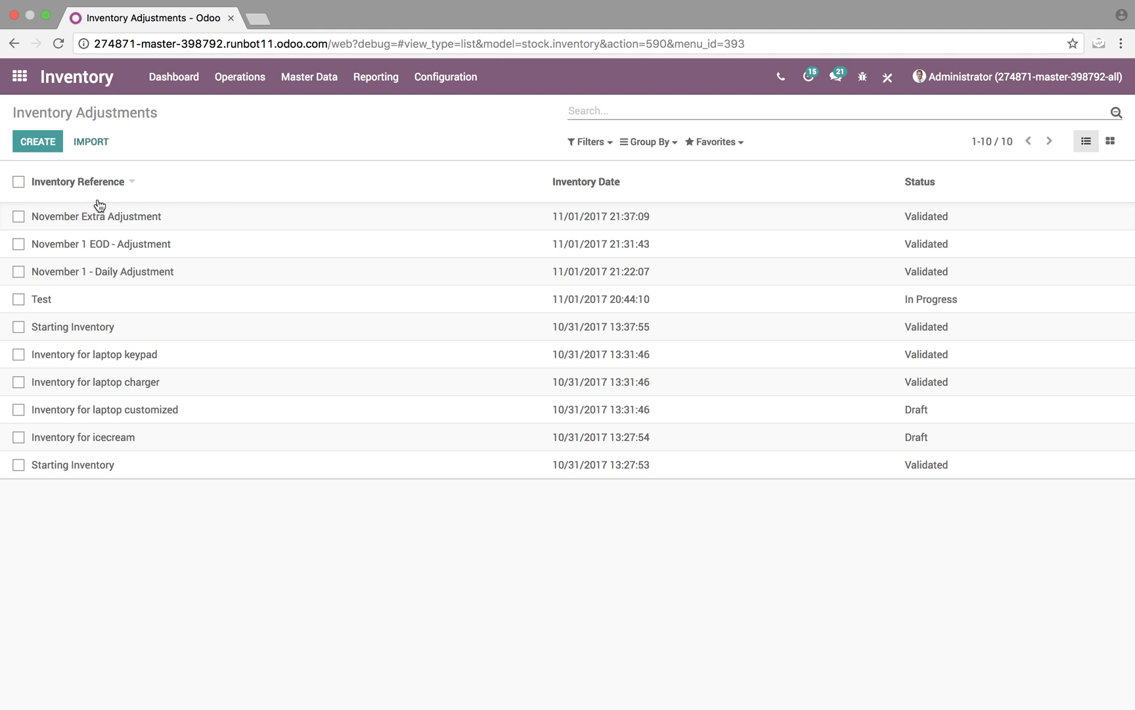
left_click(19, 181)
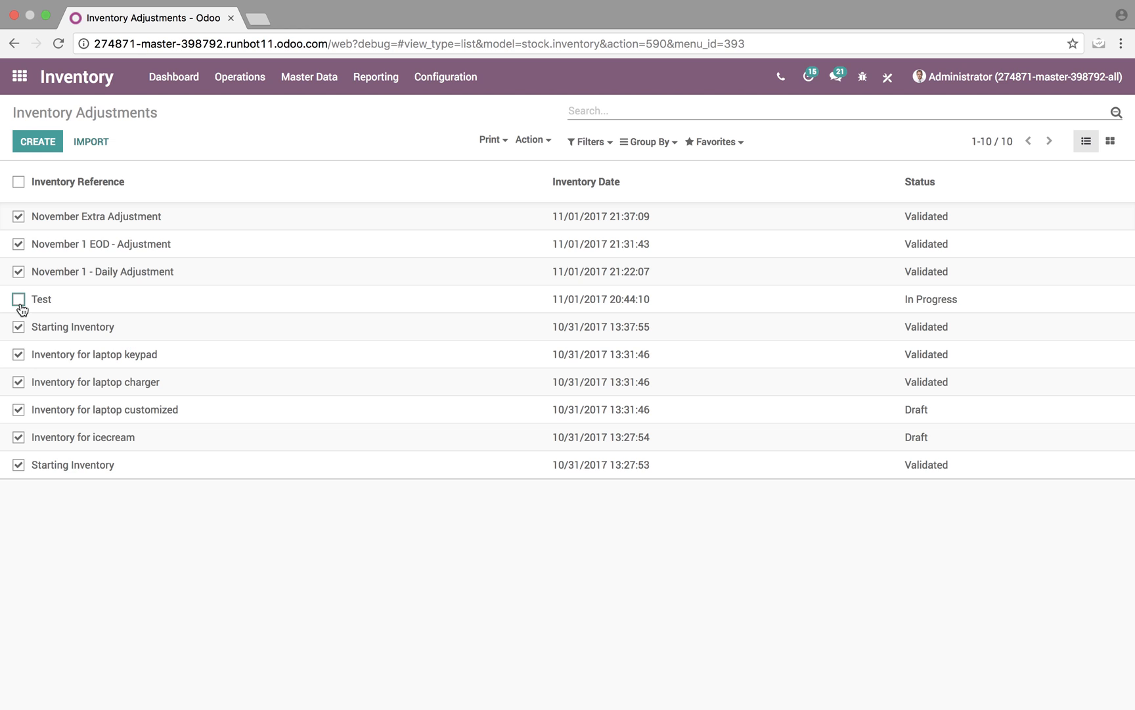
left_click(532, 139)
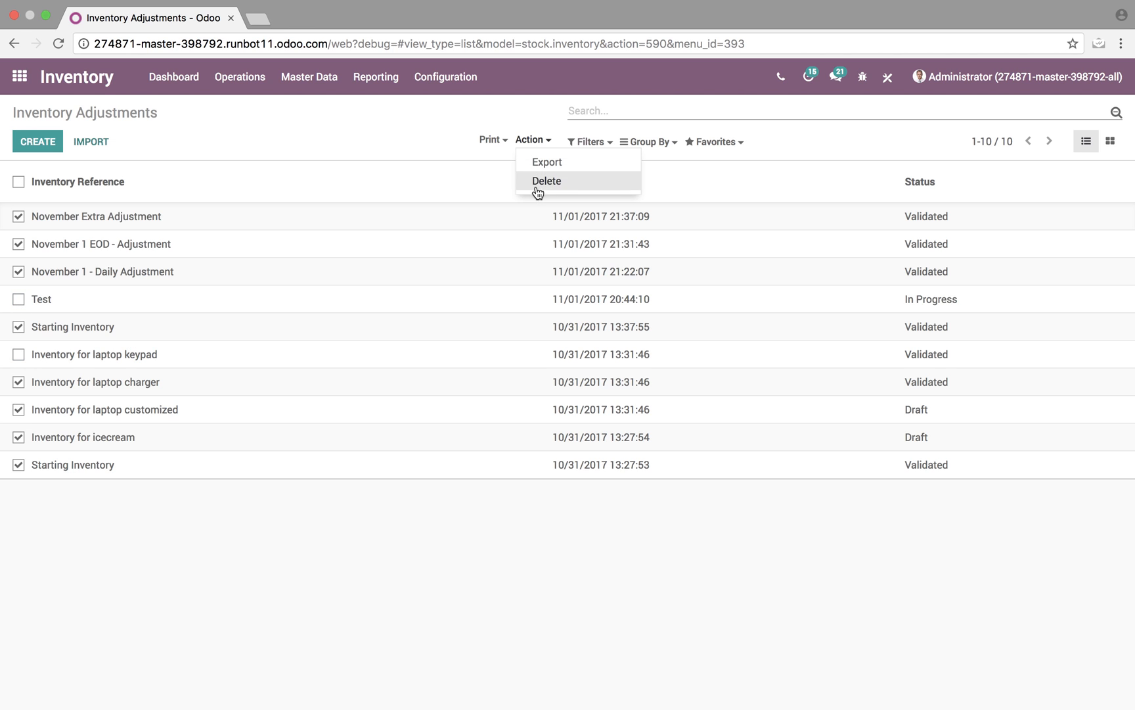
- Start an Export of the selected adjustments from the Action menu
left_click(547, 162)
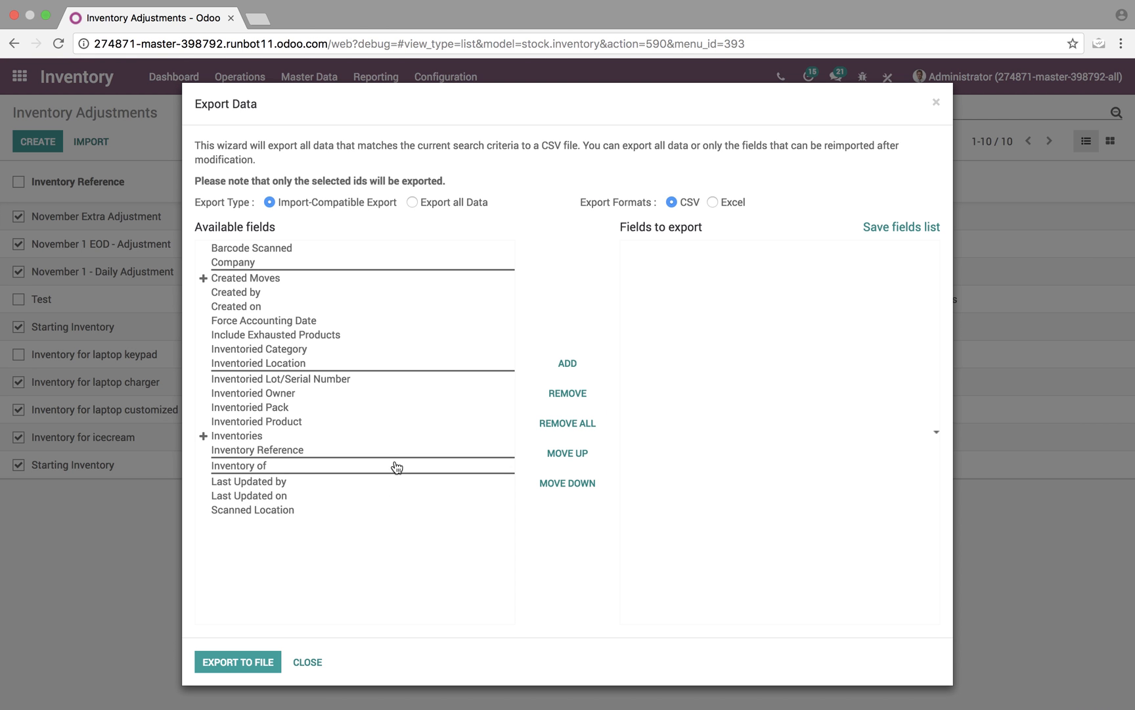
mouse_move(251, 508)
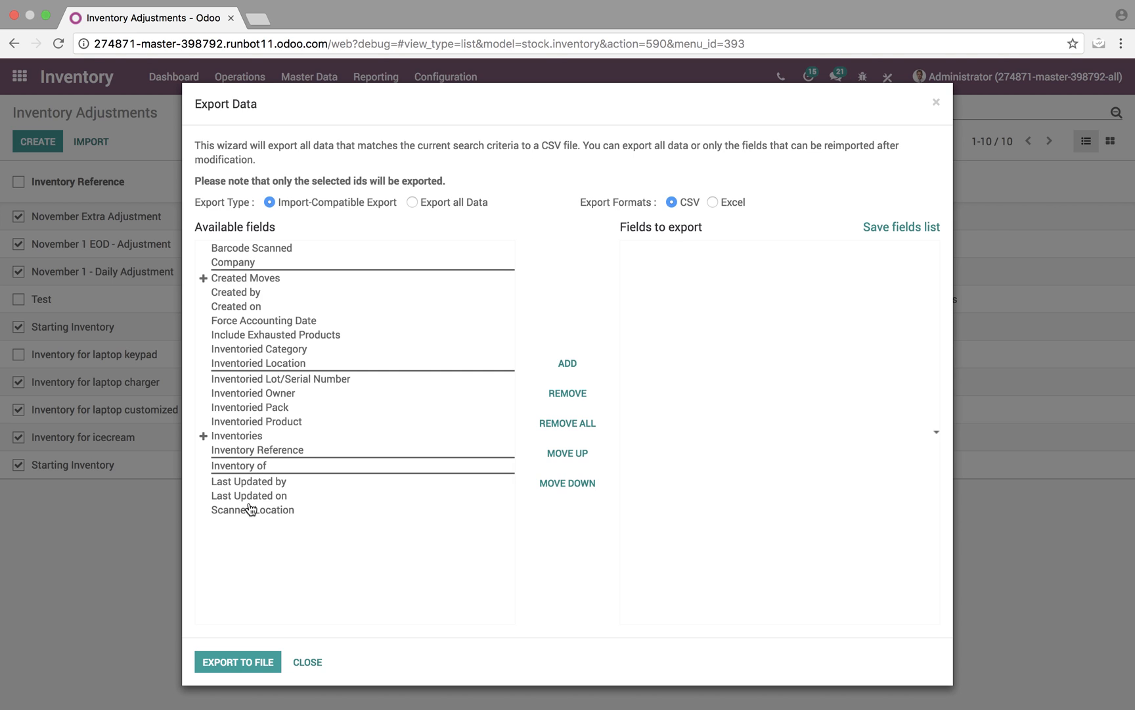
mouse_move(692, 412)
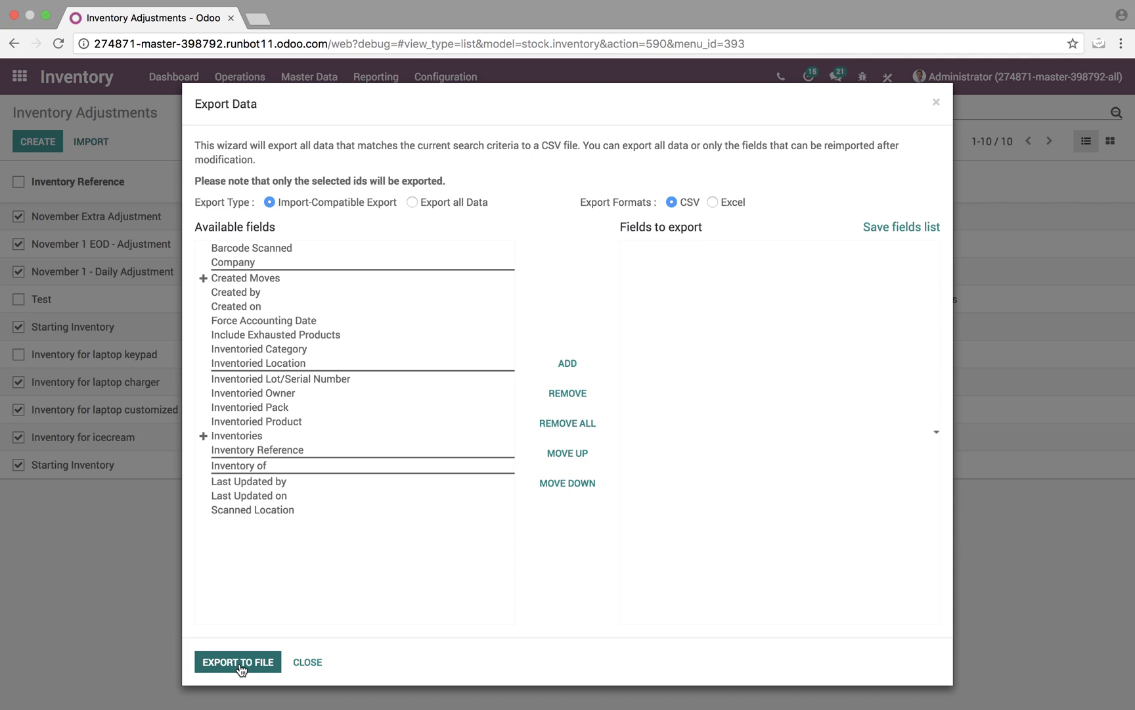
mouse_move(847, 214)
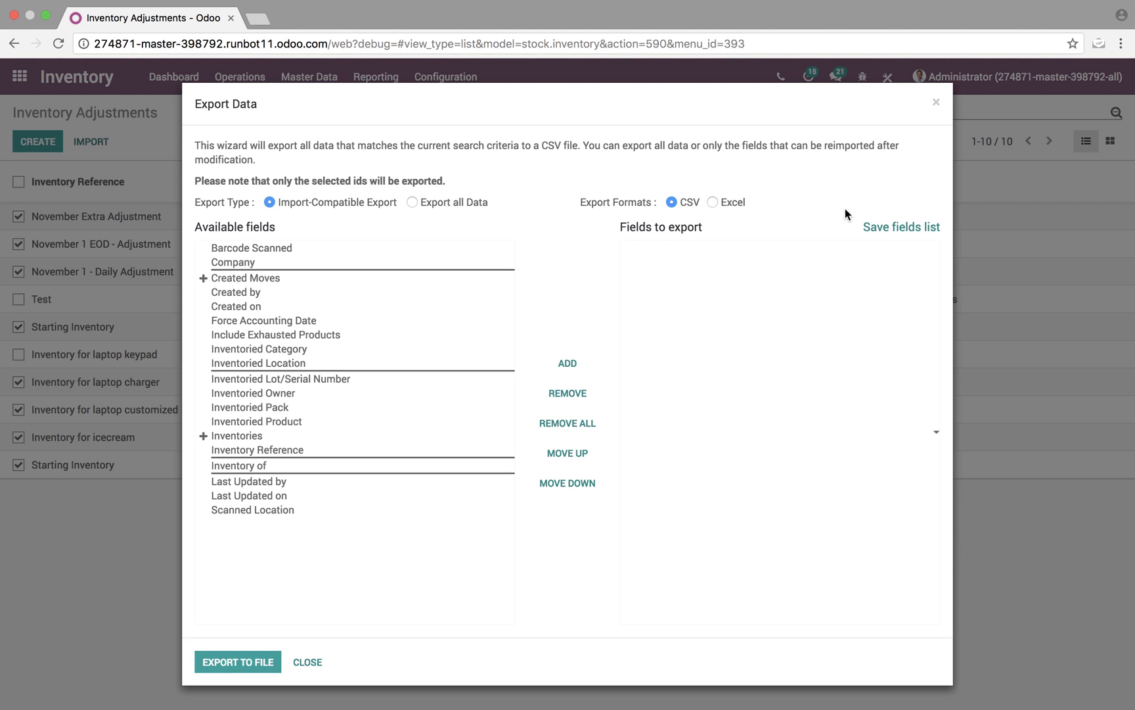
mouse_move(901, 226)
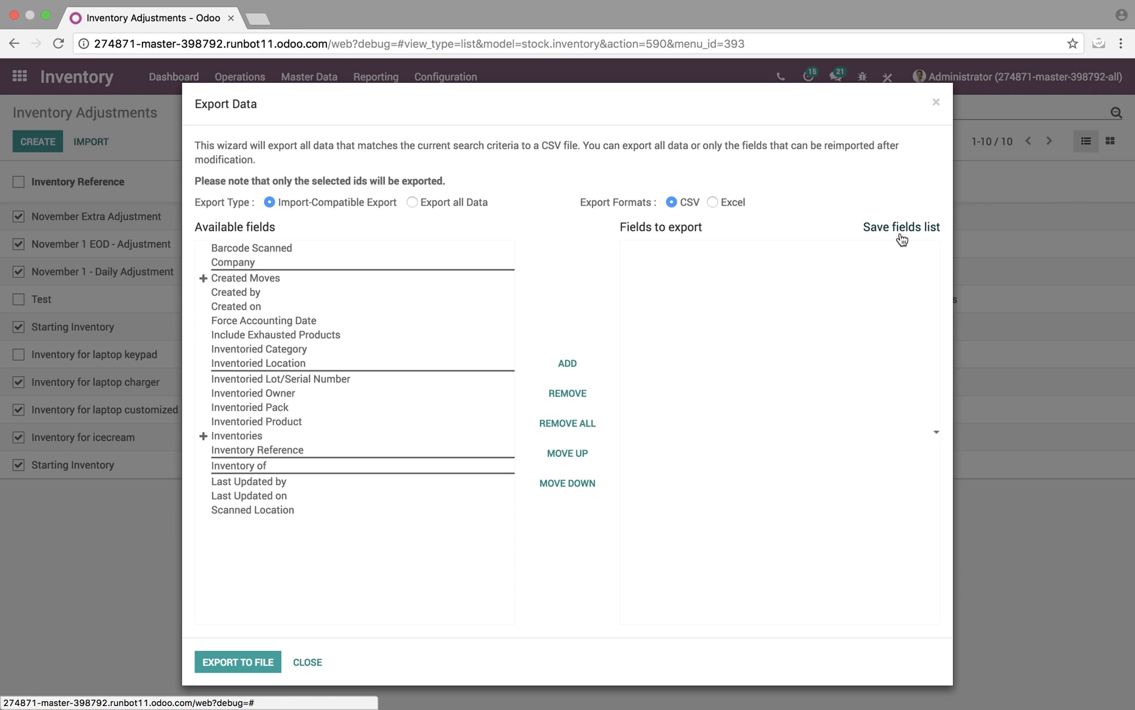
mouse_move(485, 535)
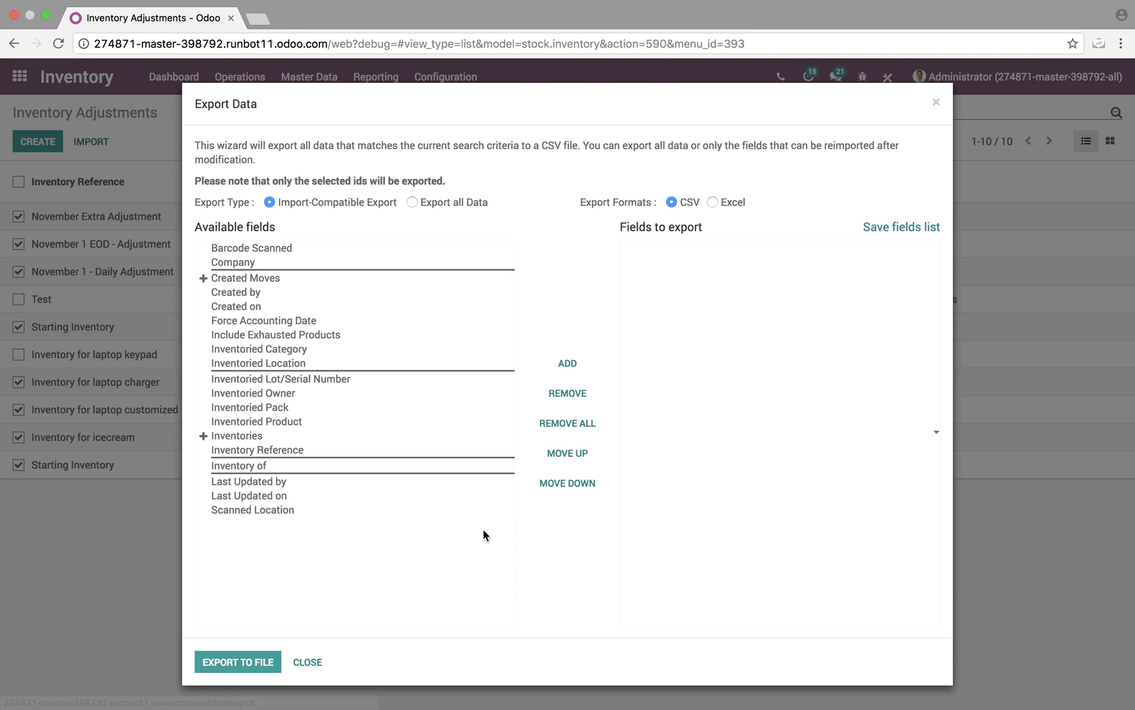
- Close the Export Data wizard without exporting and go to the Inventory dashboard
left_click(308, 661)
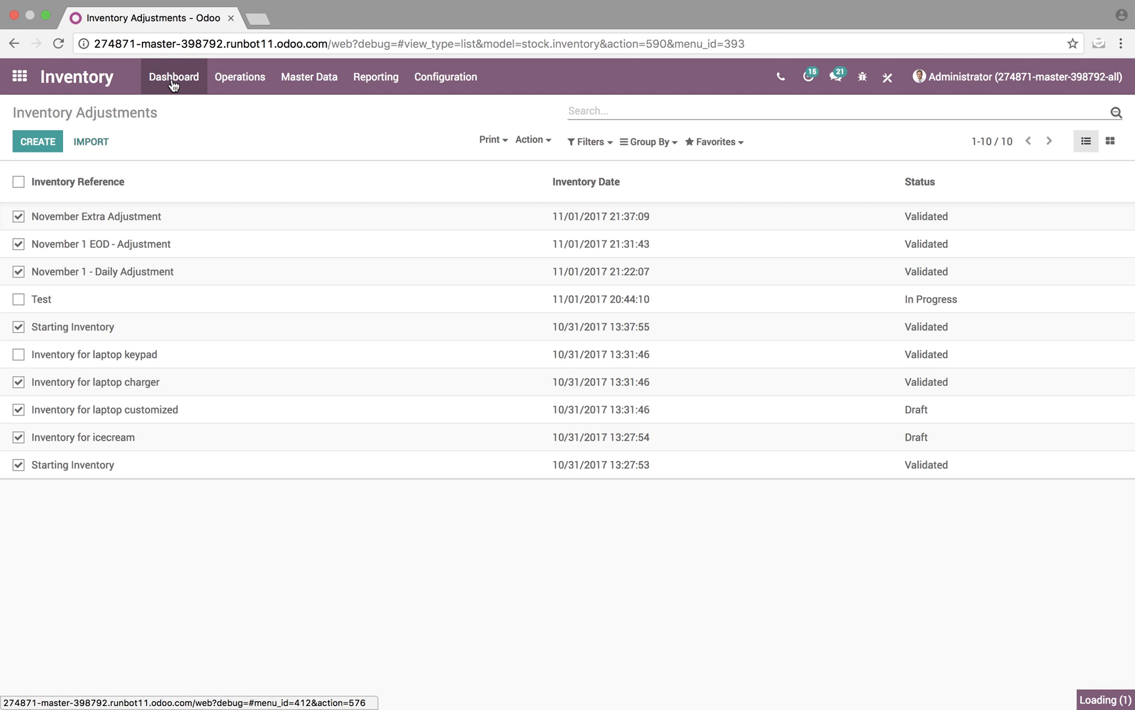
left_click(173, 76)
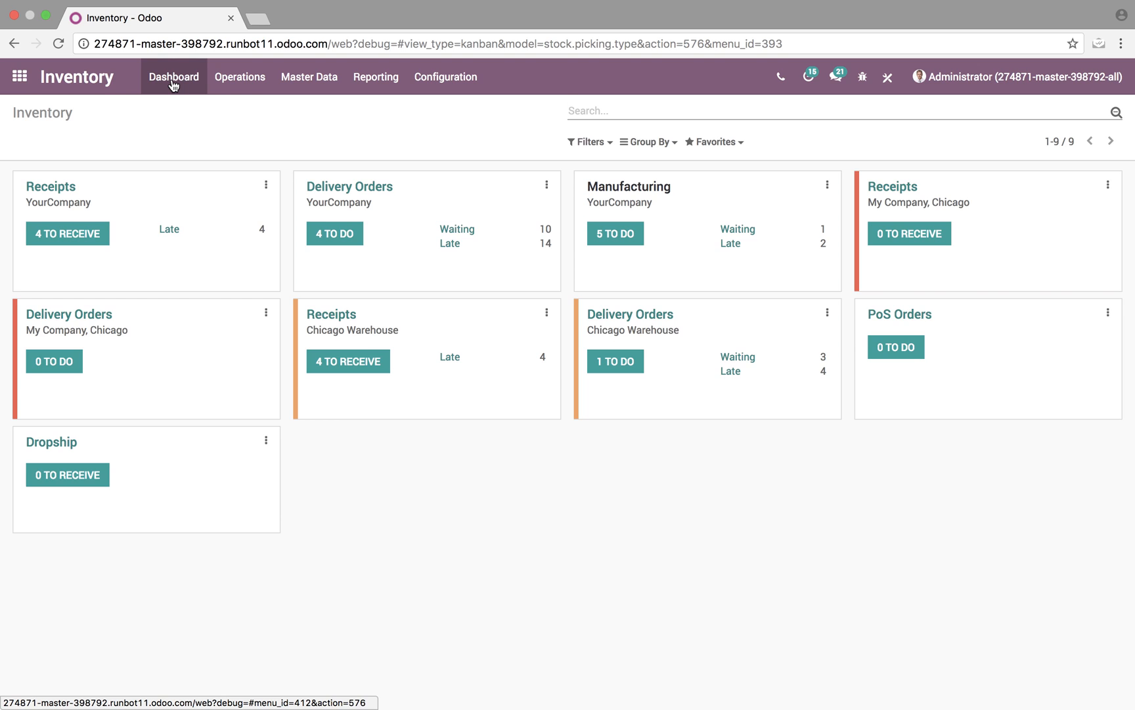